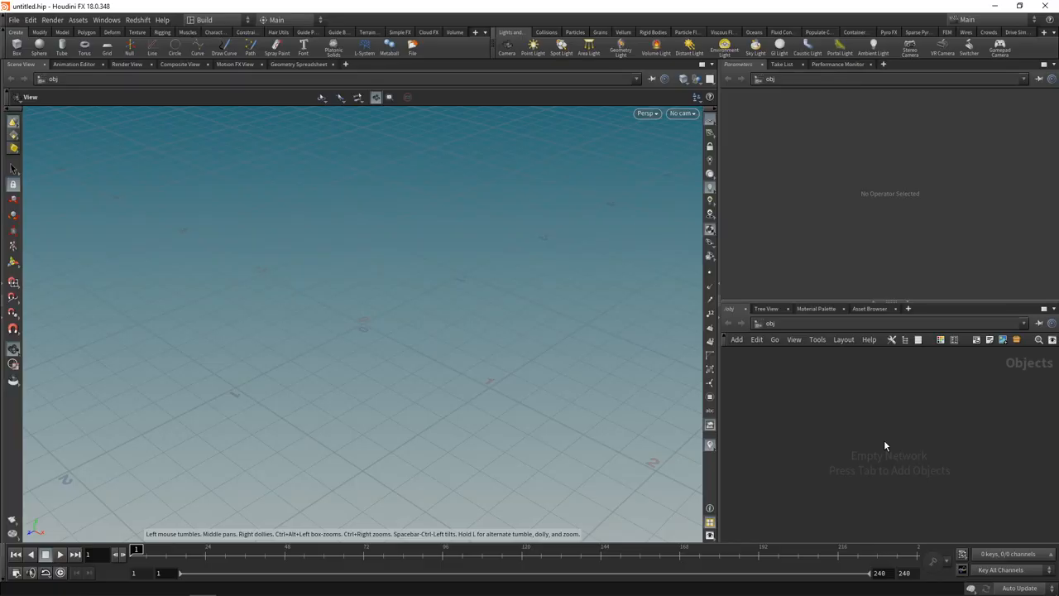
mouse_move(947, 440)
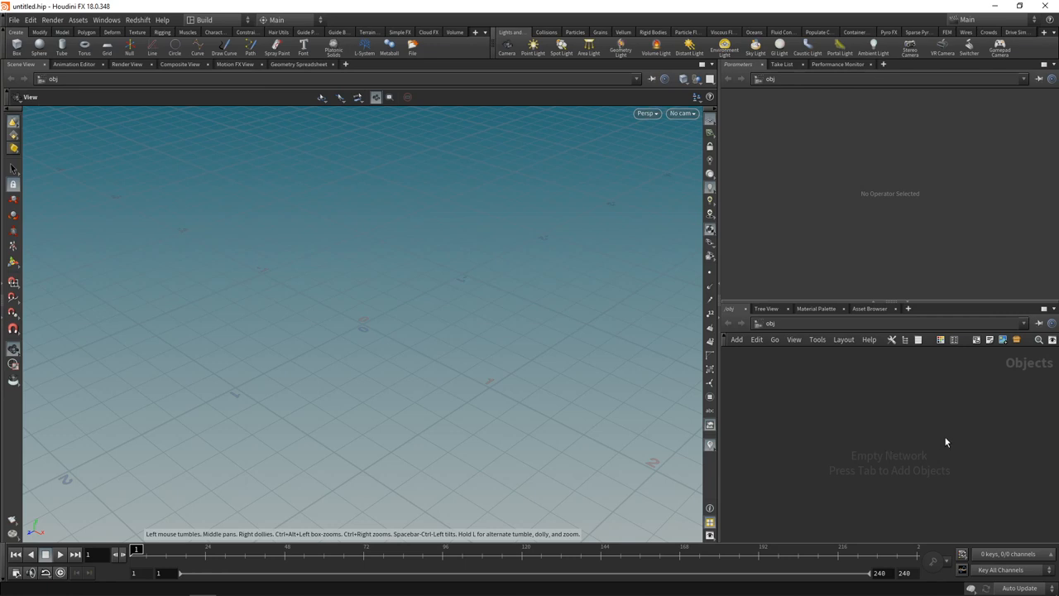
mouse_move(864, 444)
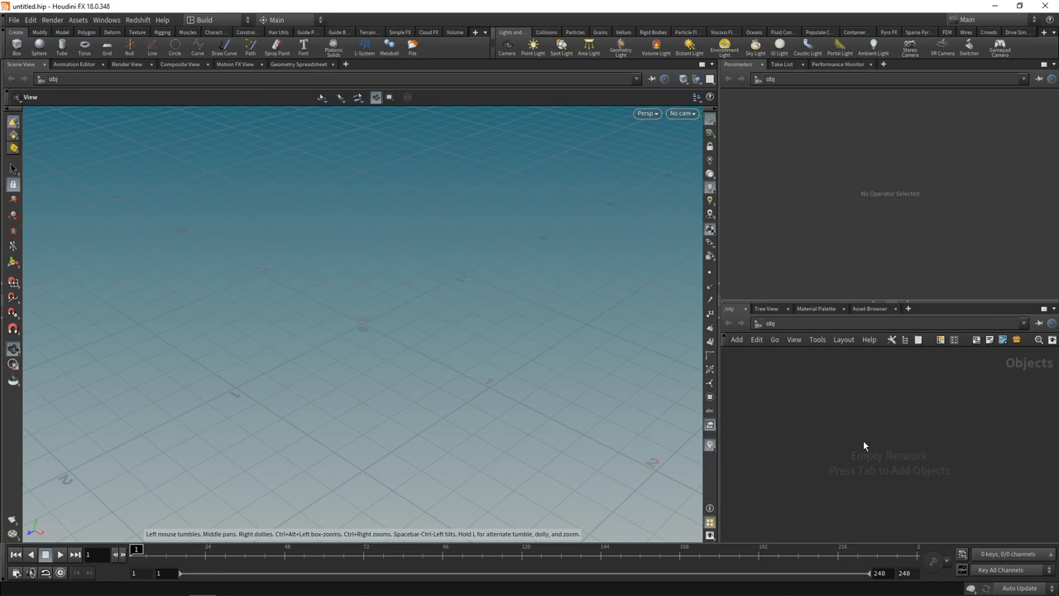
mouse_move(846, 221)
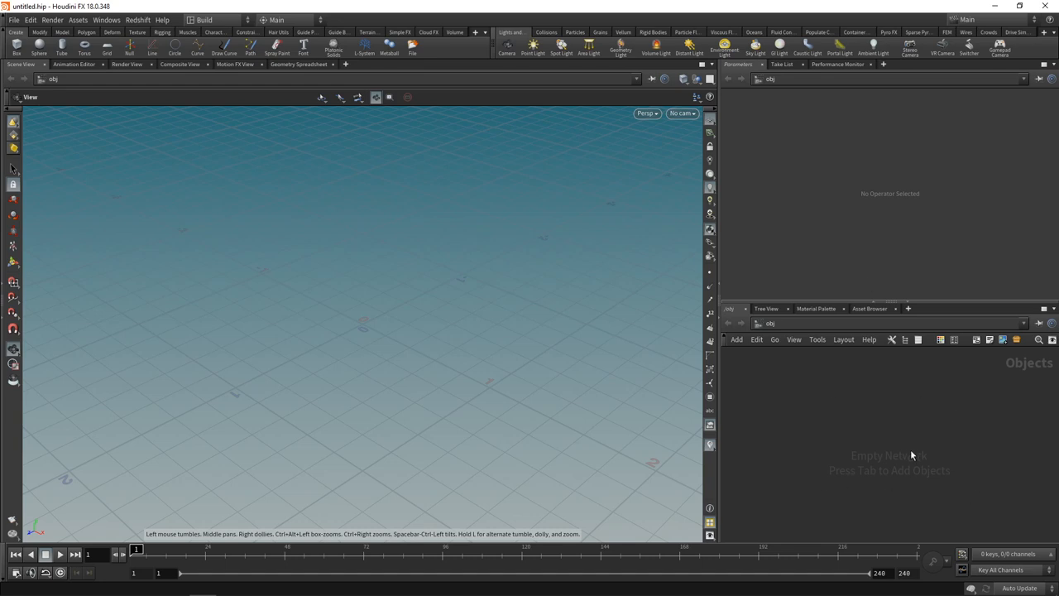
mouse_move(347, 304)
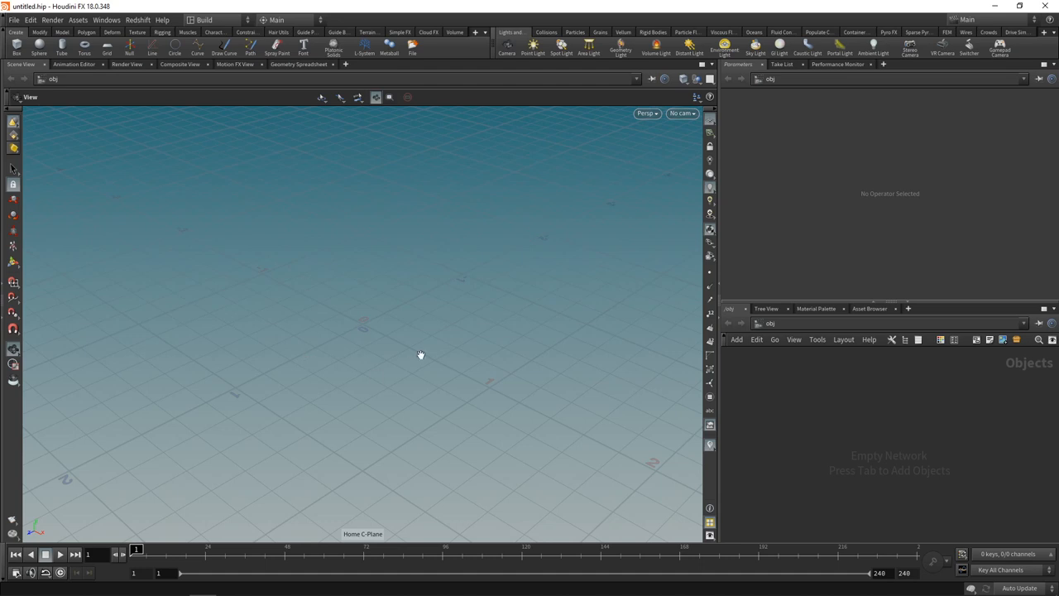
mouse_move(169, 43)
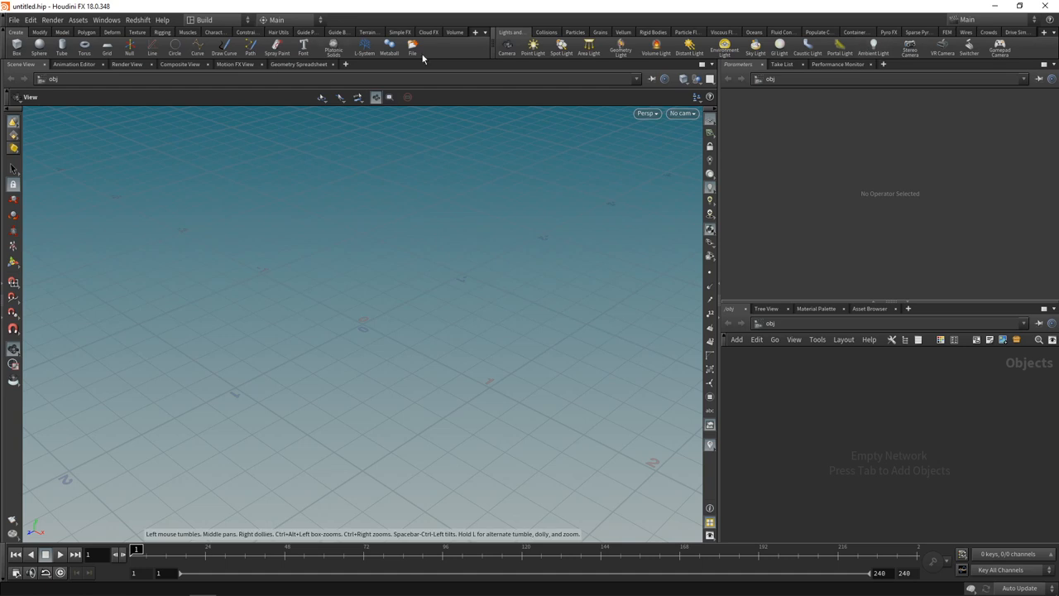
mouse_move(883, 402)
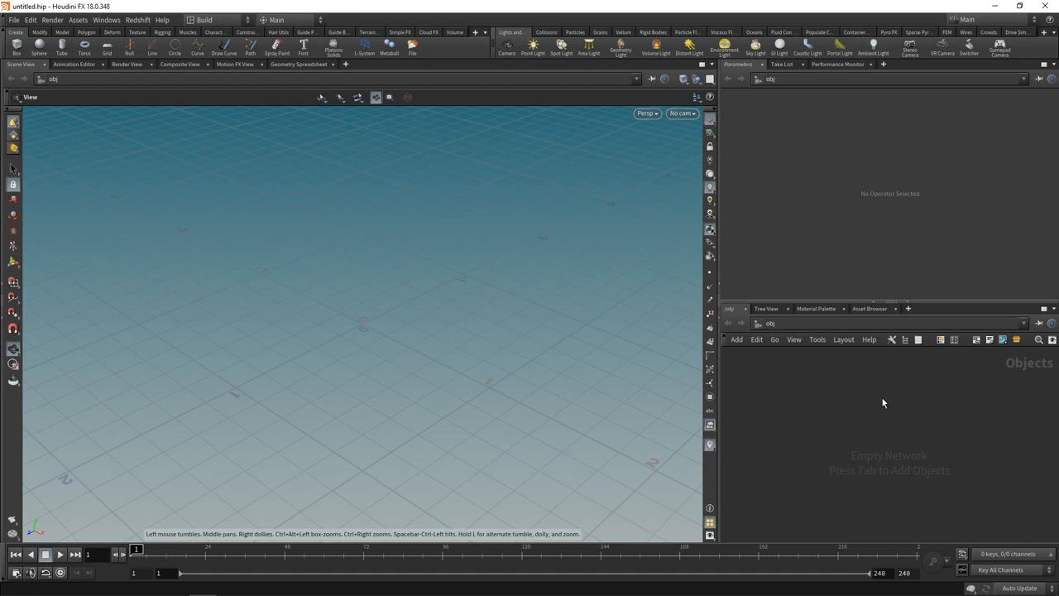
mouse_move(14, 327)
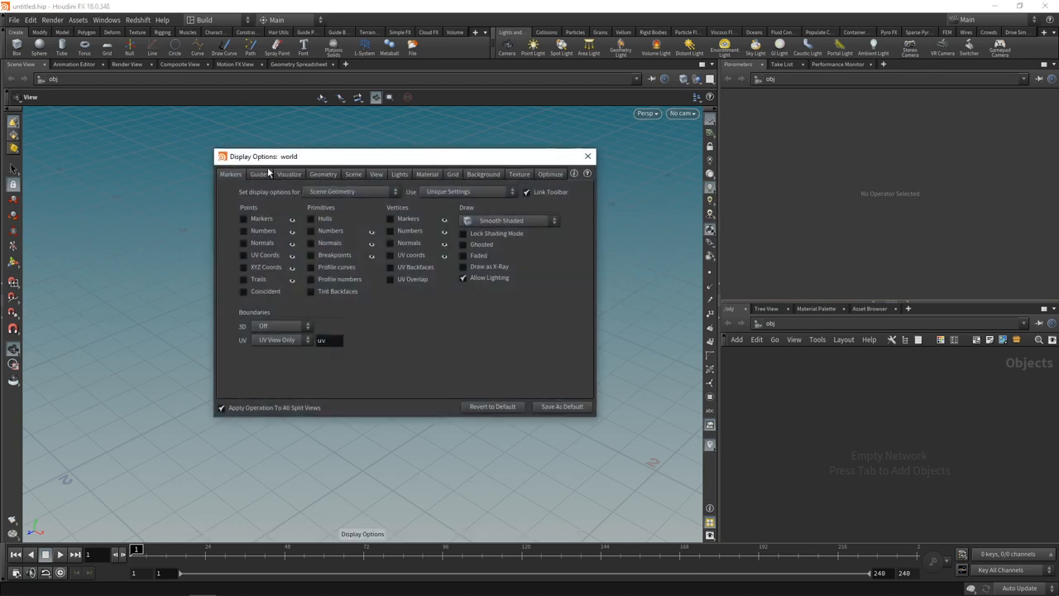
Clear the display options and network list, then place a new Geometry object in the network.
click(586, 156)
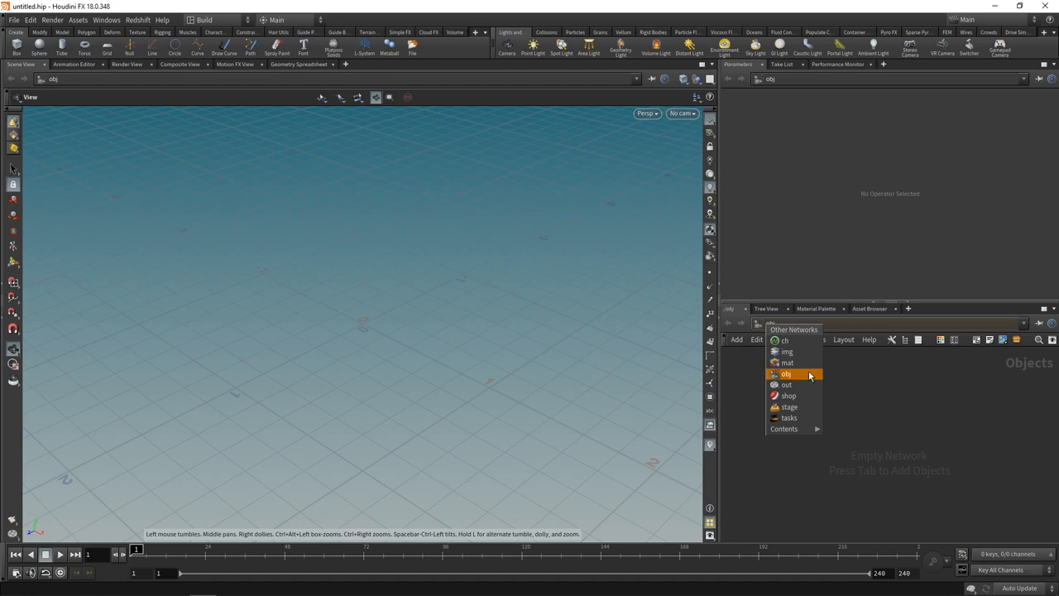
mouse_move(809, 374)
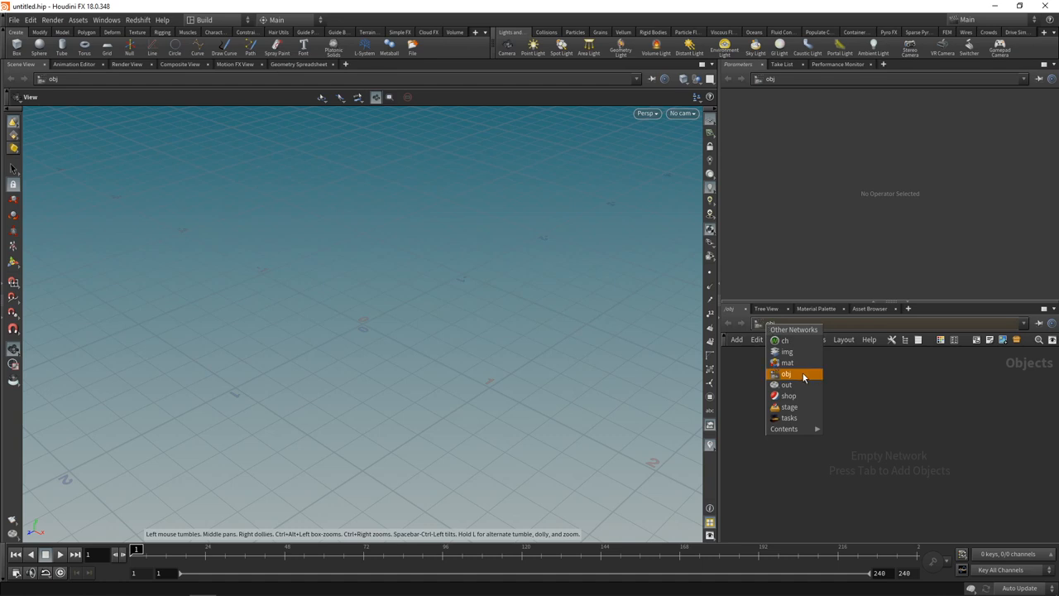
mouse_move(801, 374)
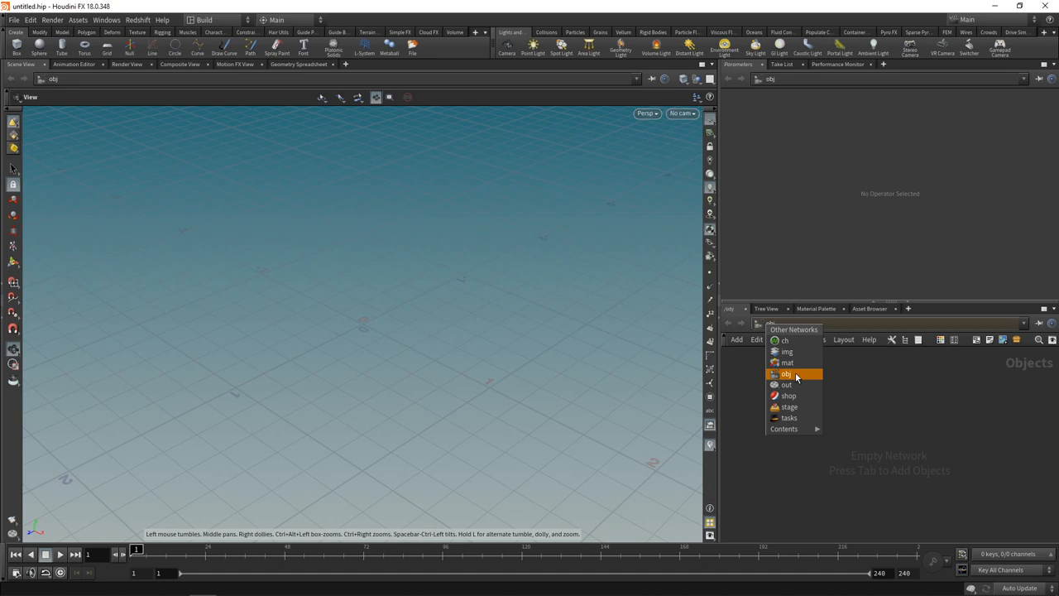
mouse_move(787, 362)
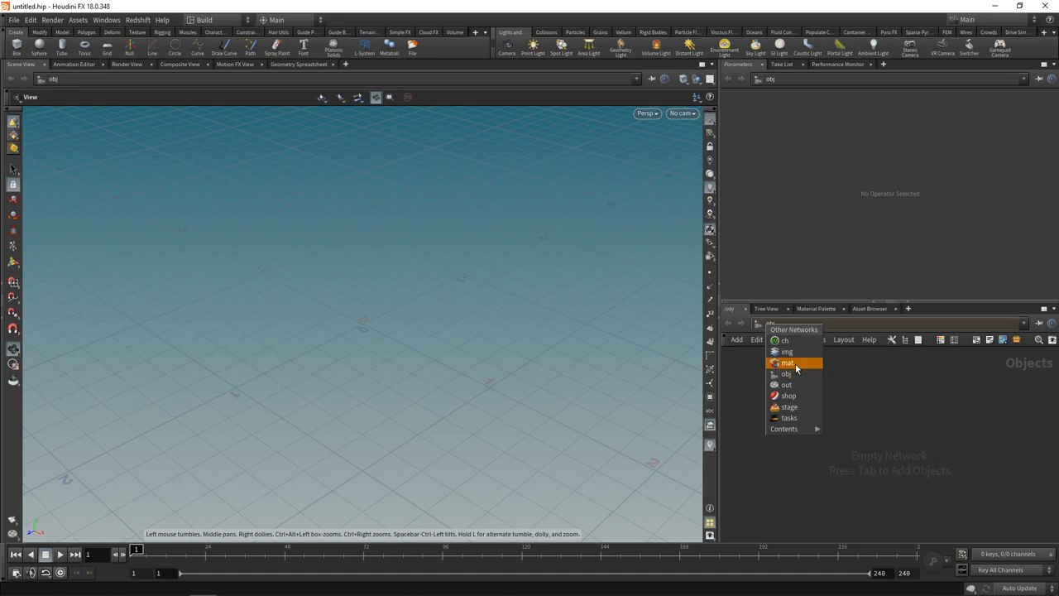
mouse_move(785, 384)
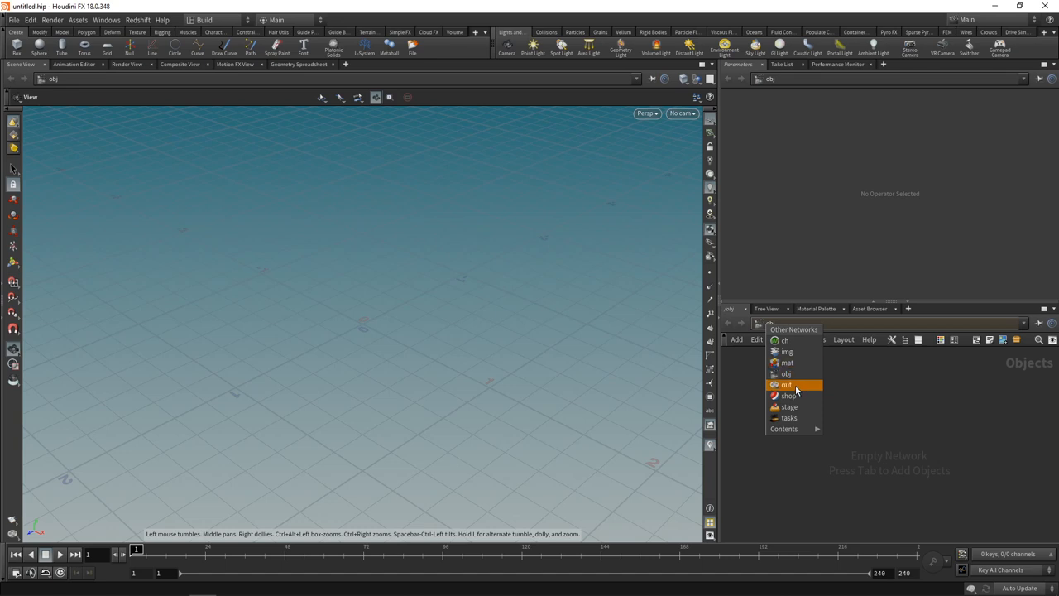
mouse_move(826, 384)
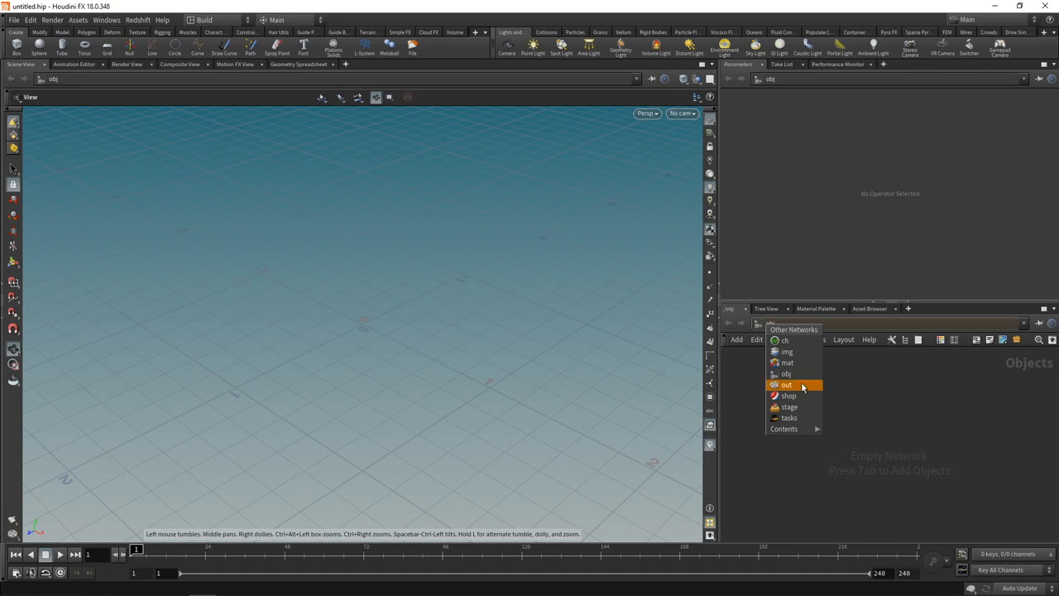
click(788, 384)
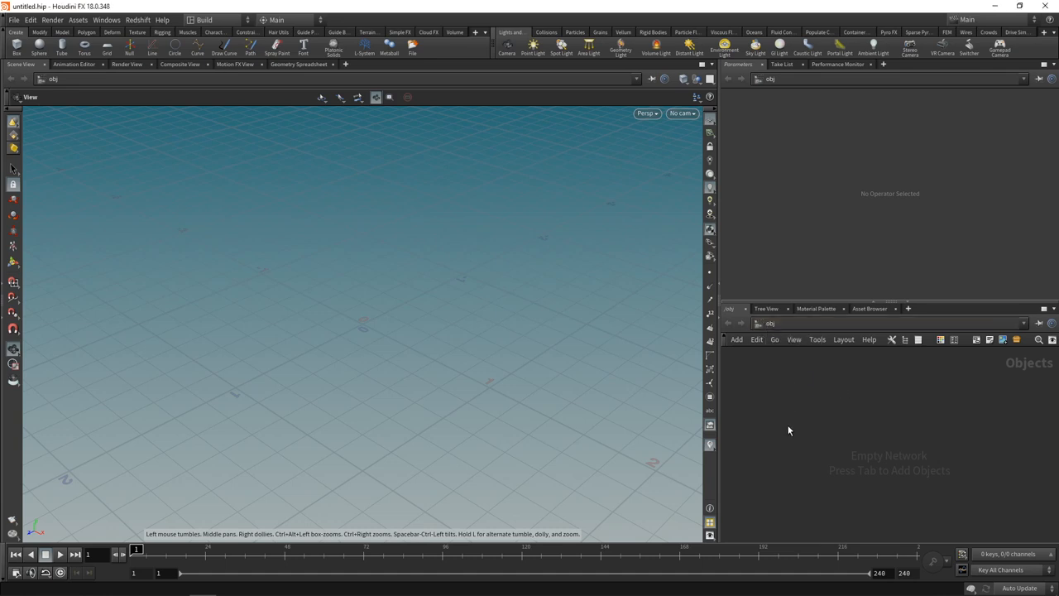
mouse_move(791, 424)
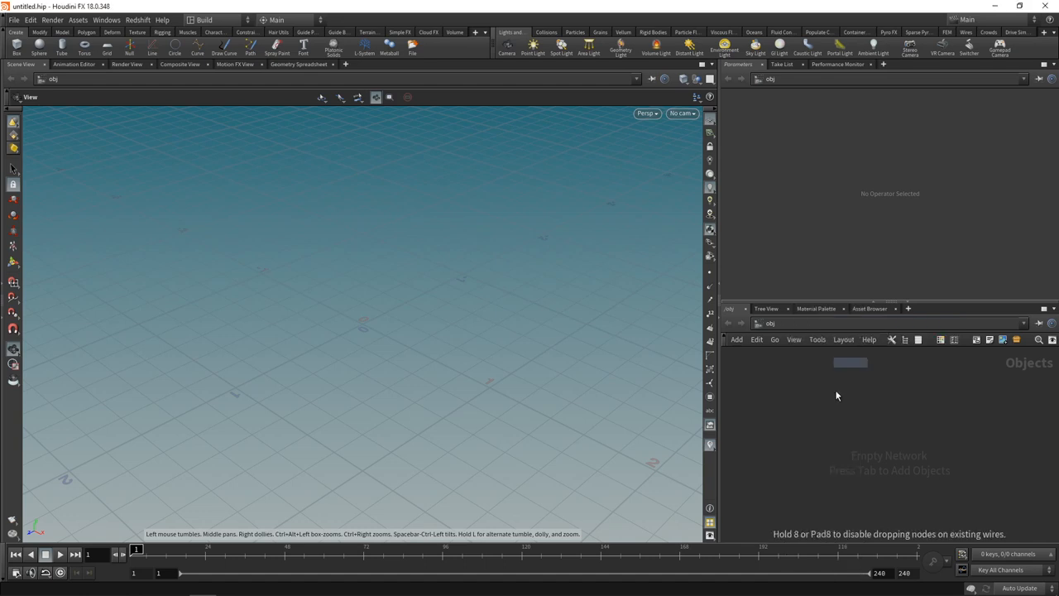
click(88, 50)
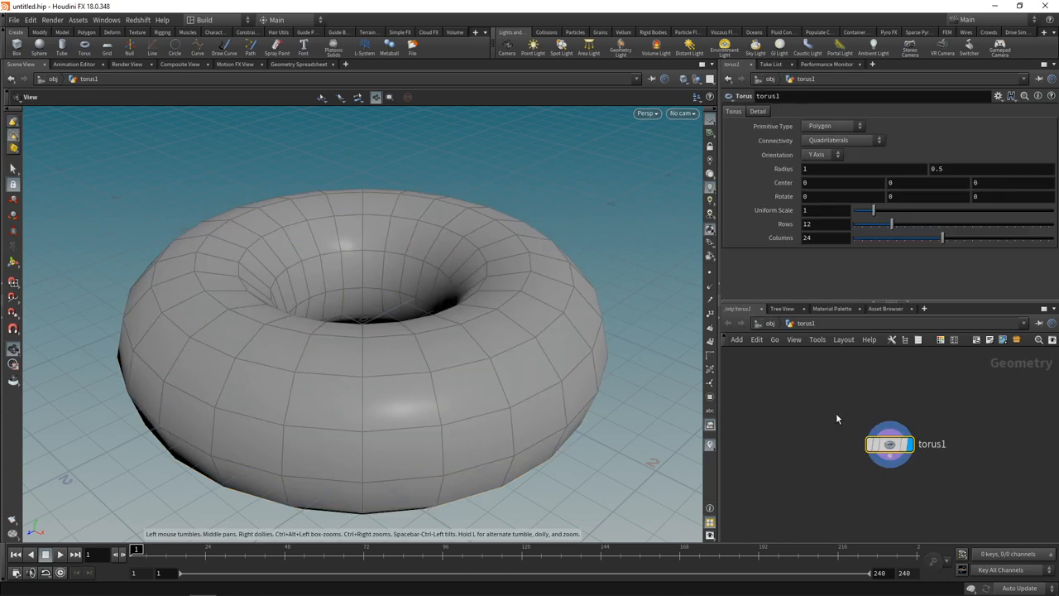
mouse_move(817, 331)
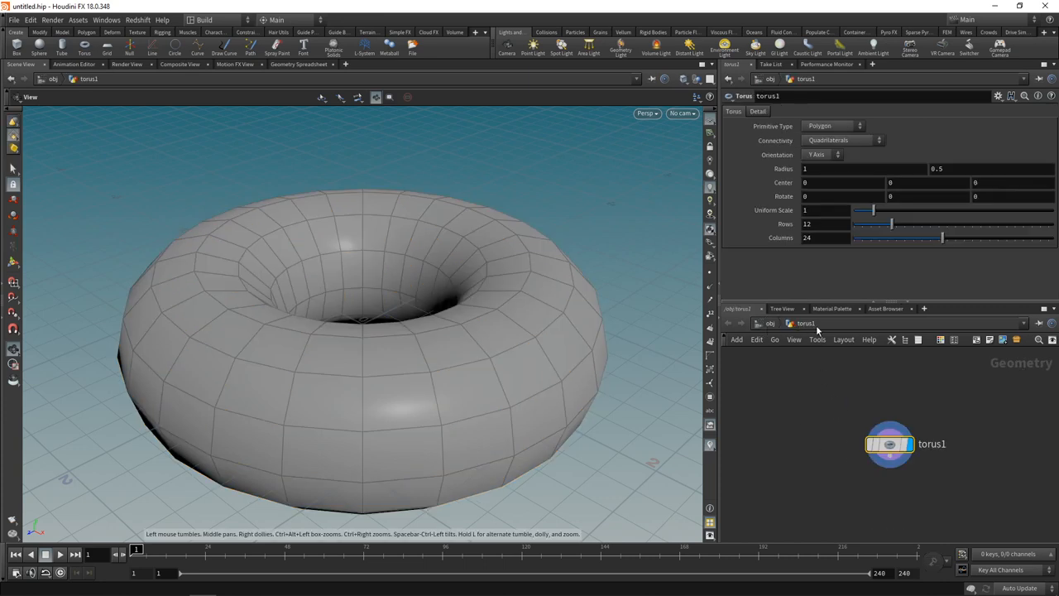
mouse_move(925, 460)
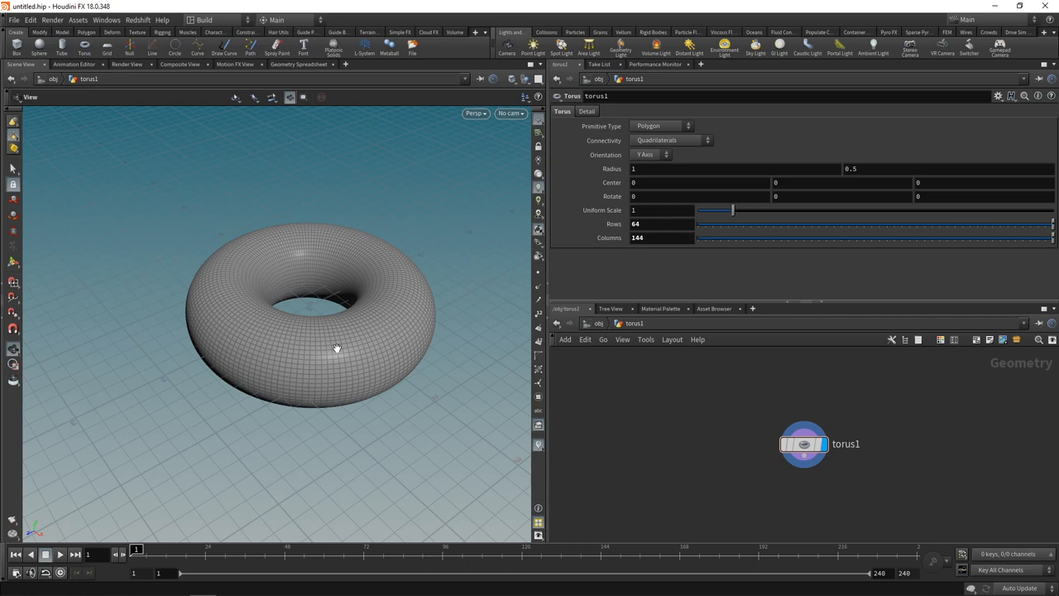
mouse_move(321, 377)
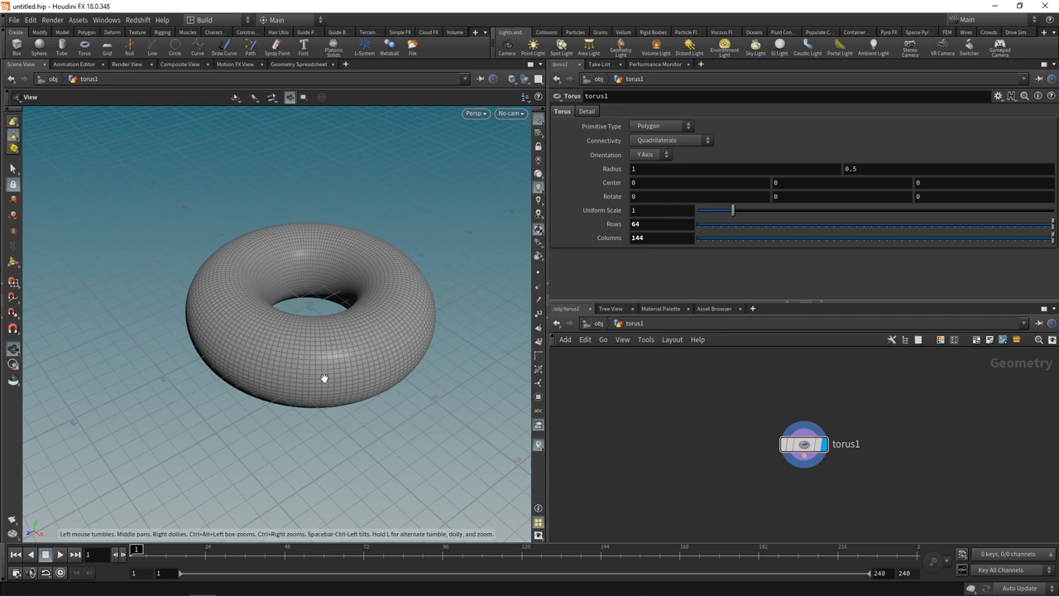
mouse_move(349, 366)
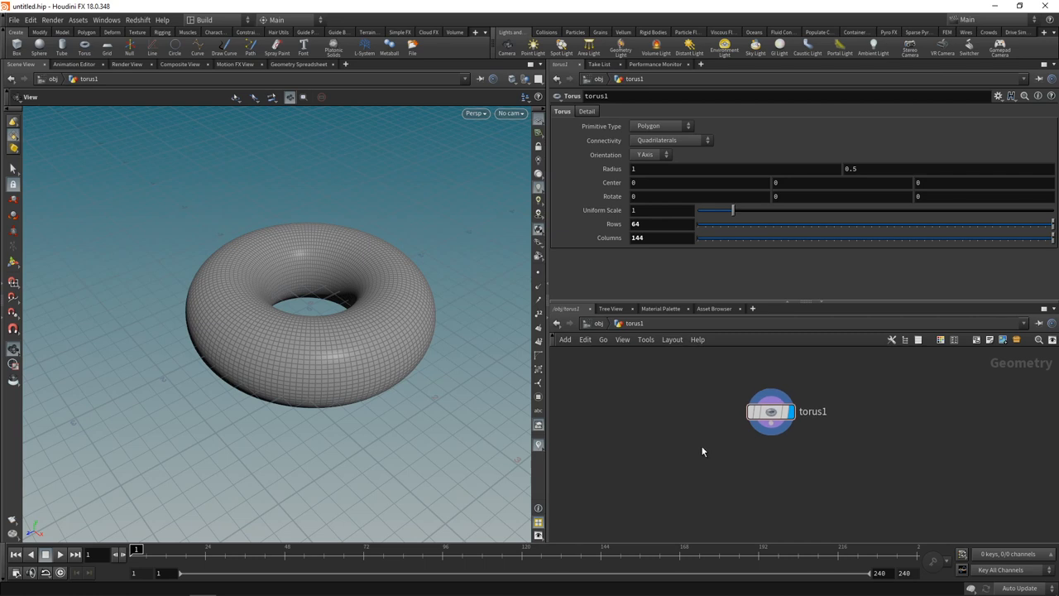
Add a Normal SOP below torus1 and zoom in to inspect the displayed surface normals.
key(Tab)
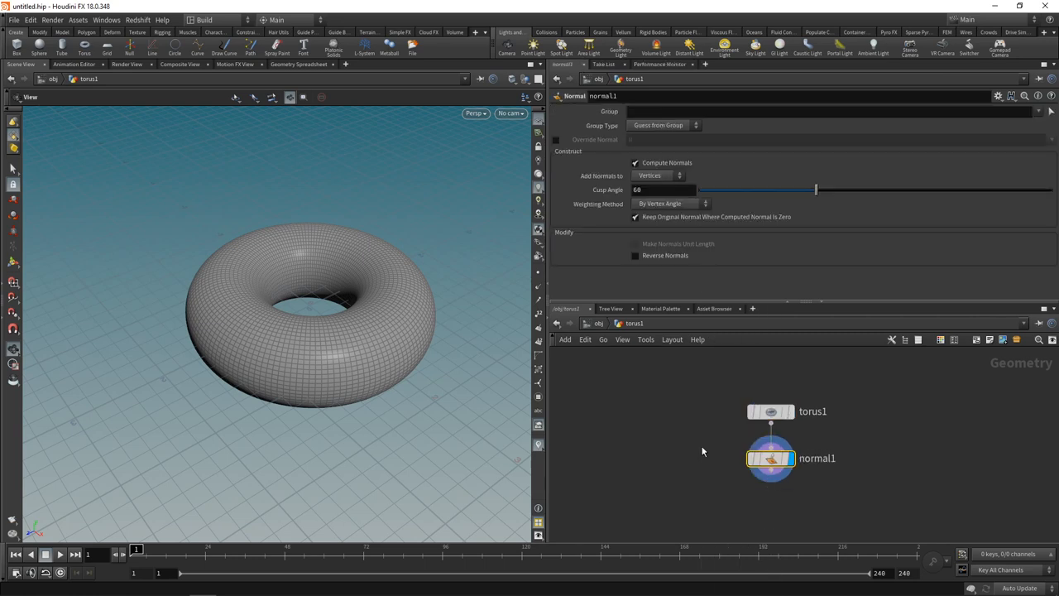
mouse_move(728, 509)
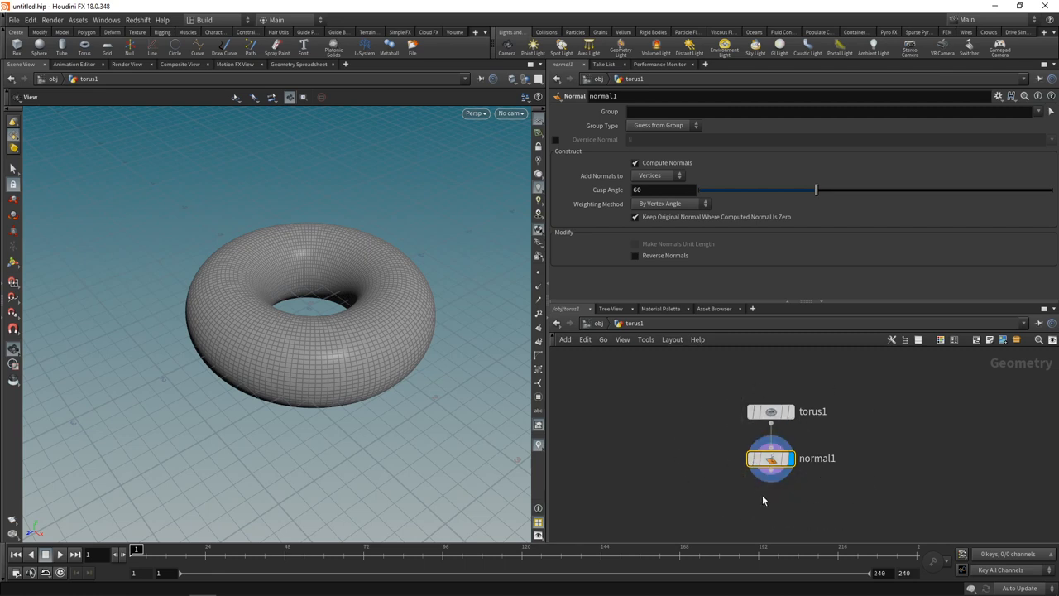
mouse_move(354, 371)
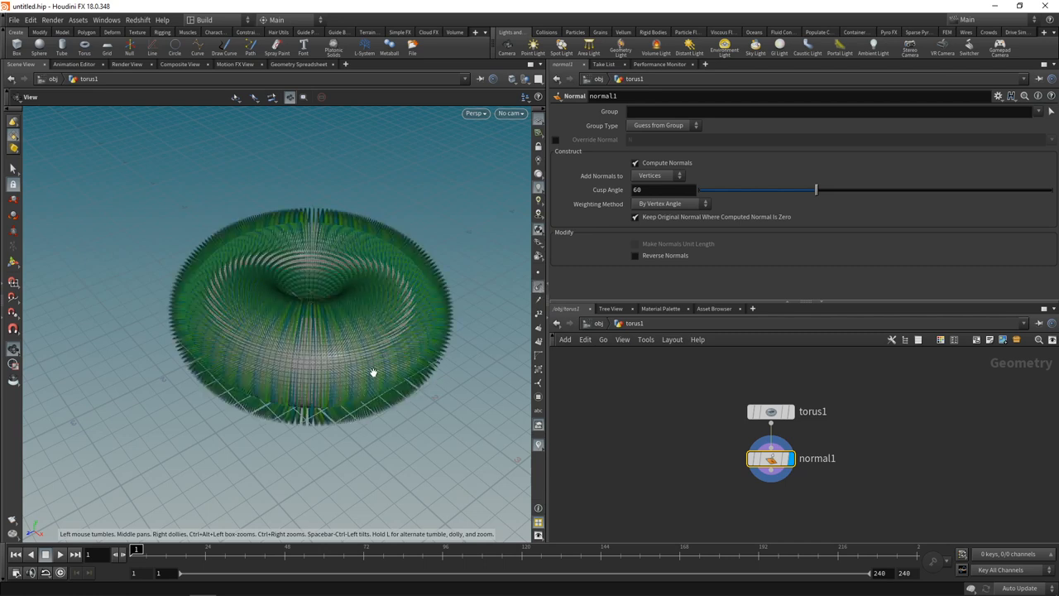
drag(372, 372, 395, 321)
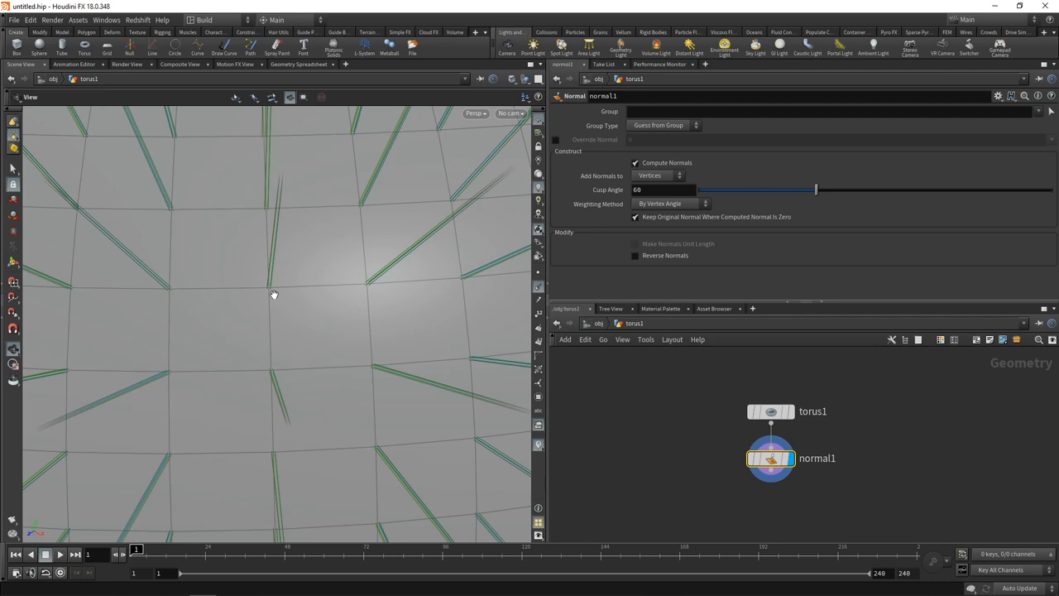
mouse_move(278, 306)
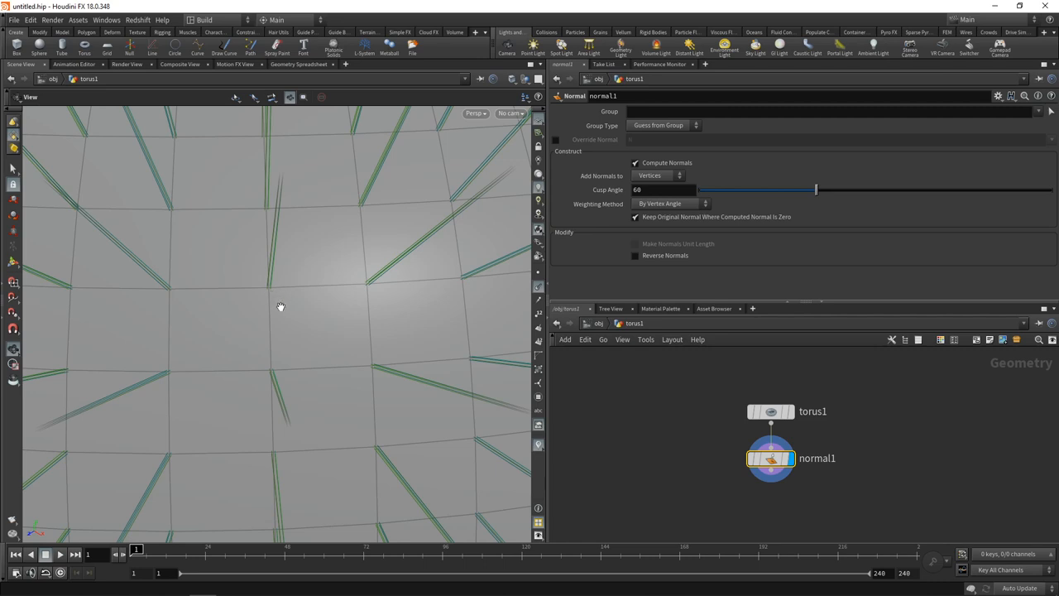
mouse_move(281, 295)
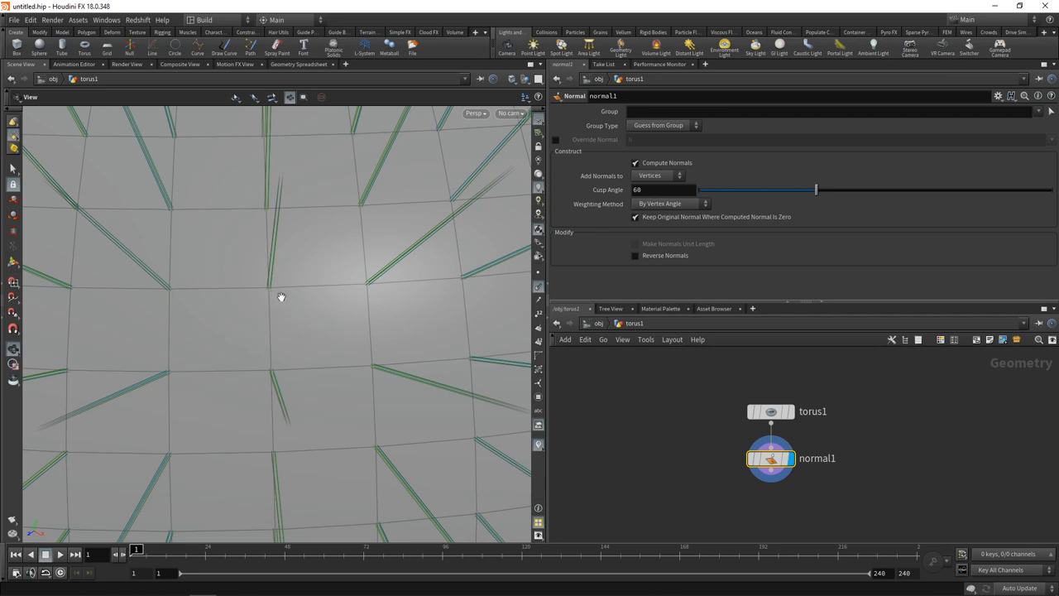
mouse_move(282, 302)
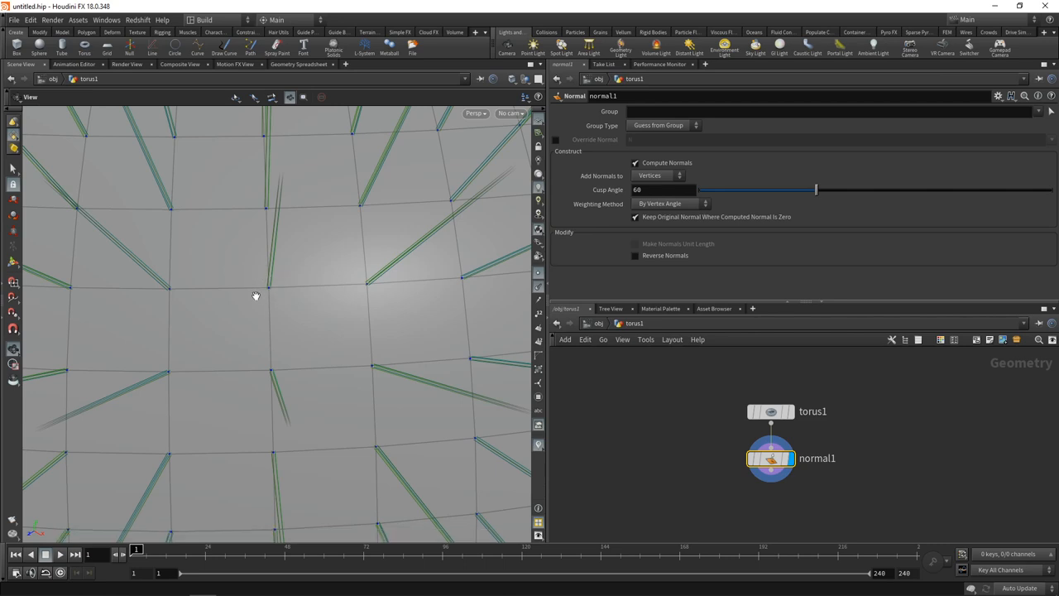
mouse_move(295, 299)
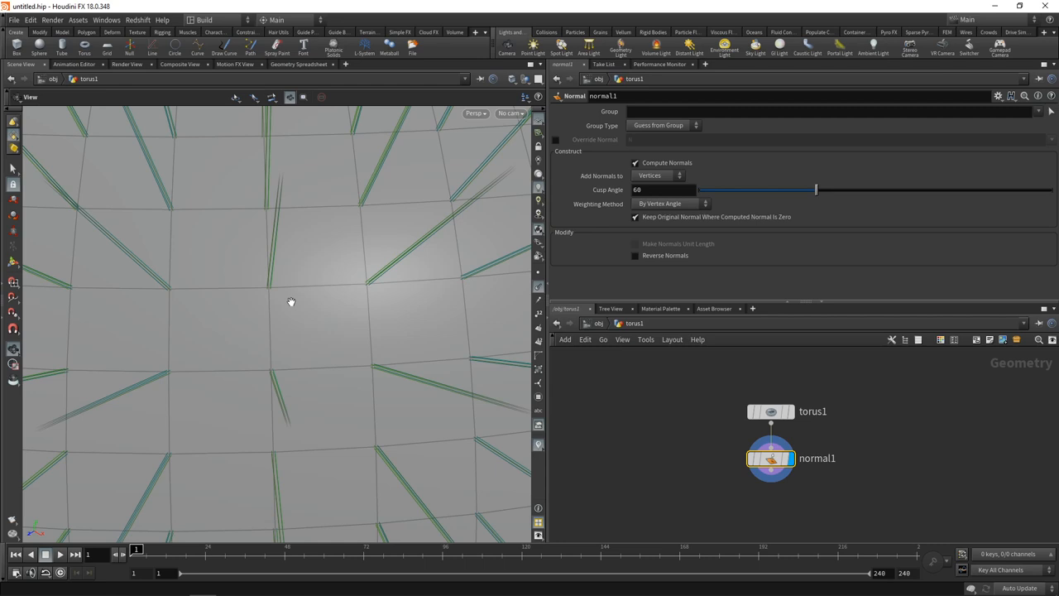
Set normal1's Add Normals to Points and inspect the point attributes in the spreadsheet.
click(657, 175)
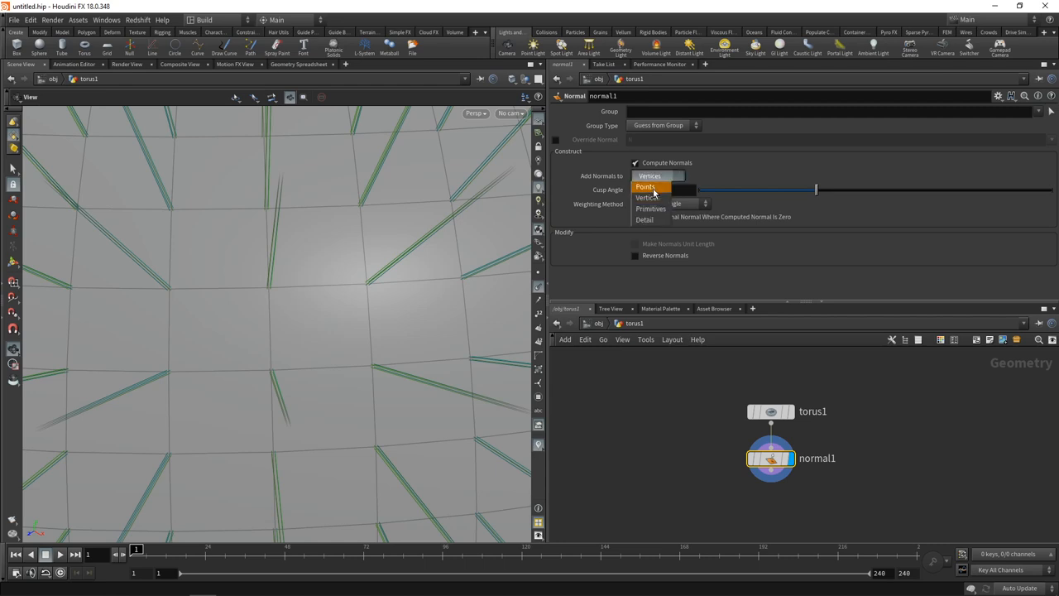
click(643, 187)
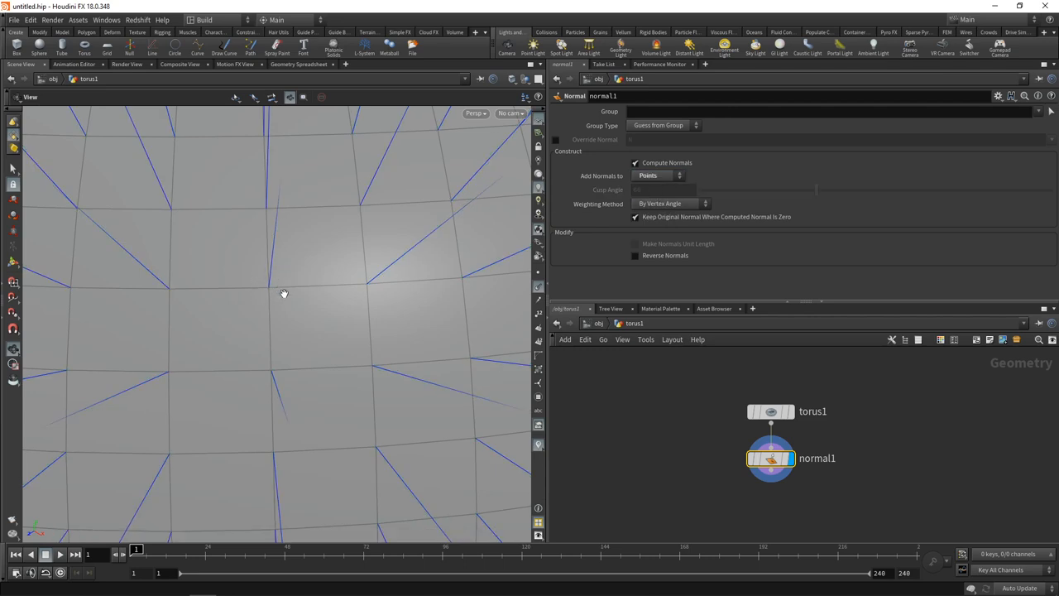
mouse_move(258, 293)
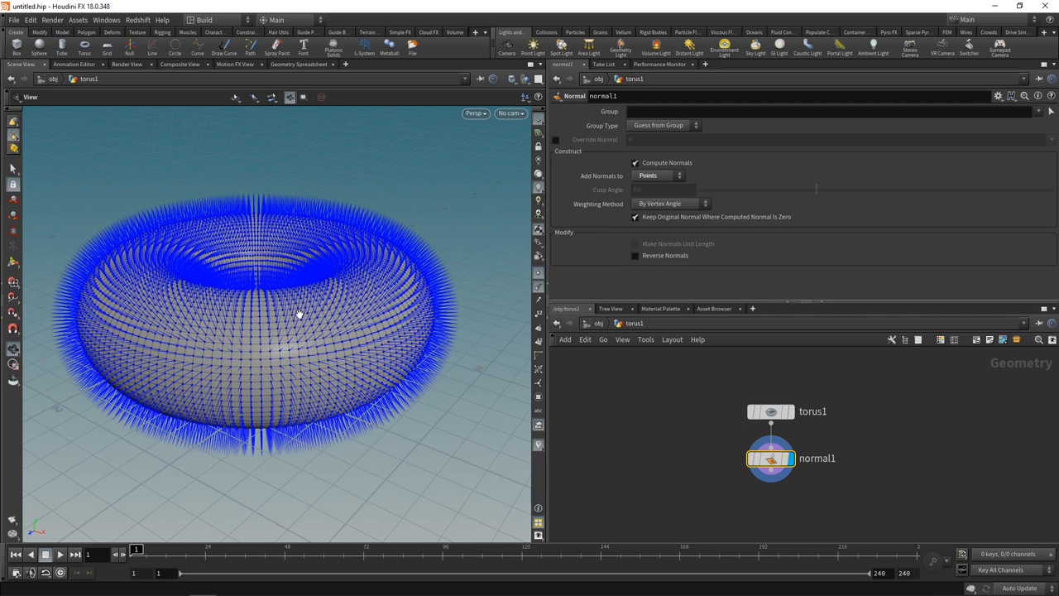
mouse_move(354, 318)
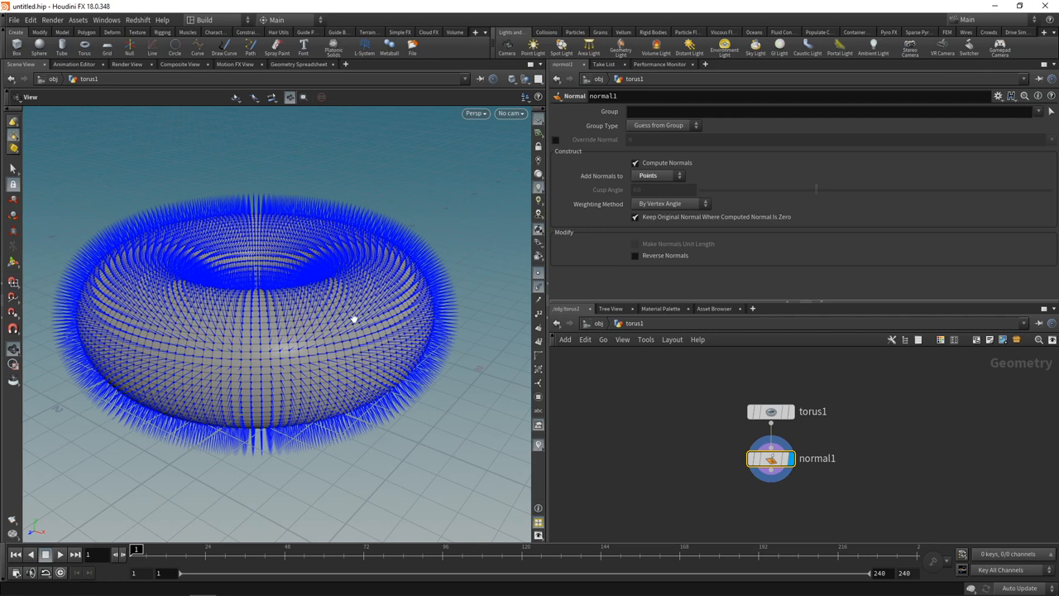
click(302, 73)
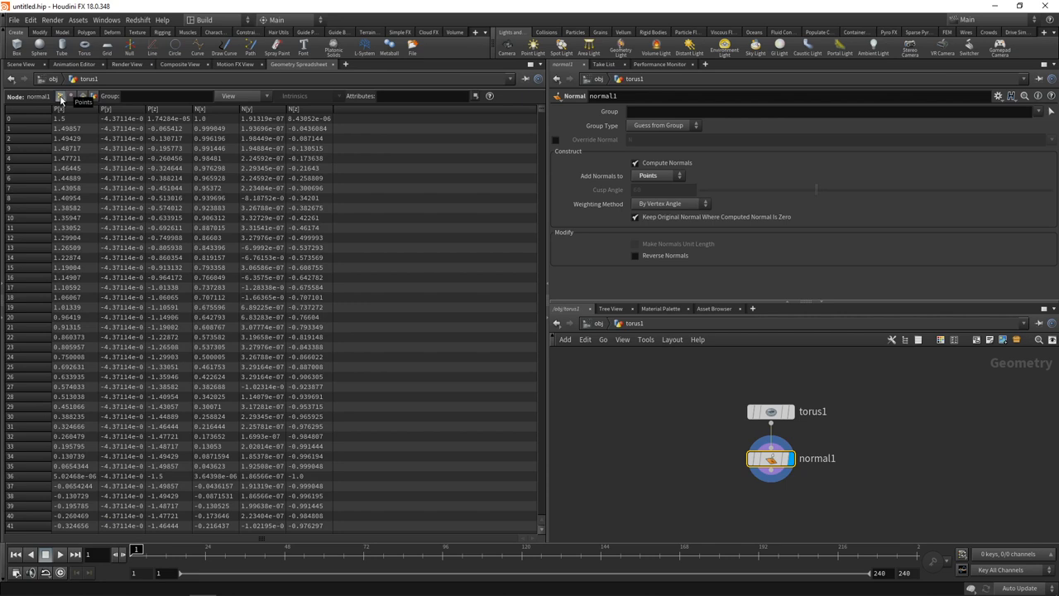
mouse_move(86, 98)
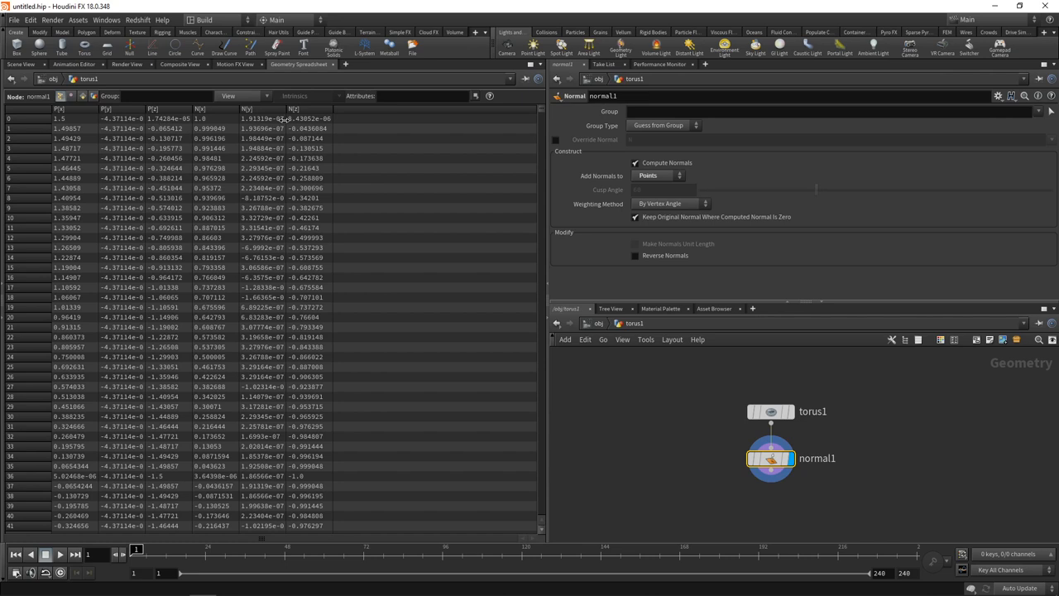
mouse_move(169, 131)
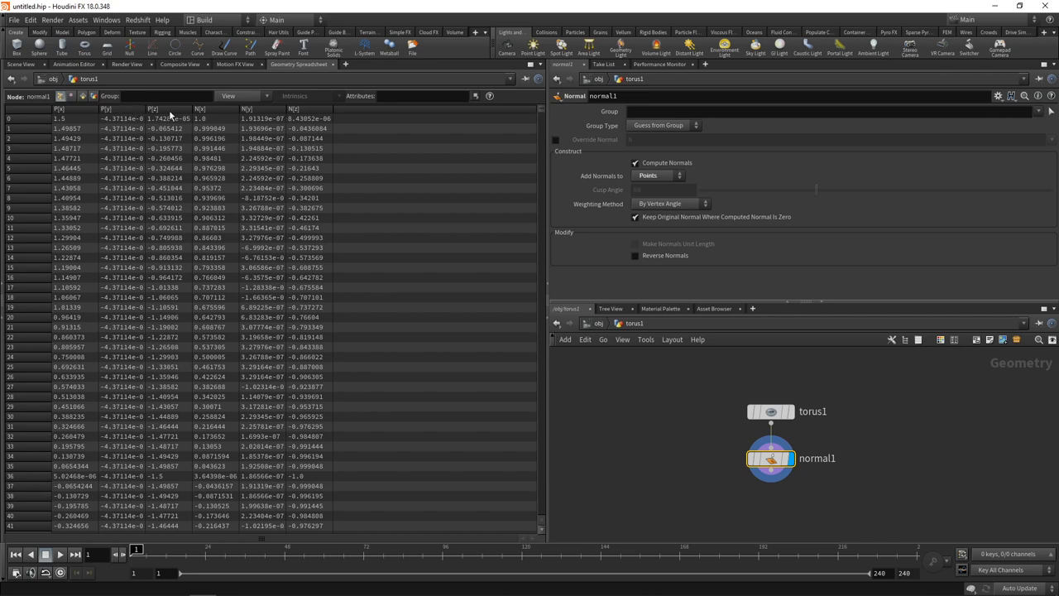
mouse_move(68, 169)
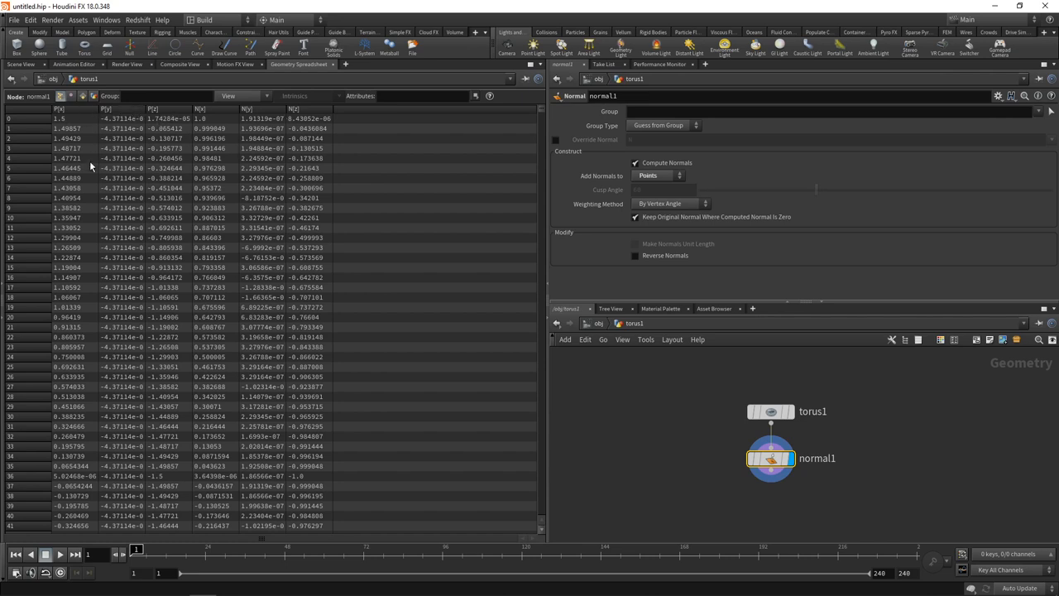
mouse_move(216, 116)
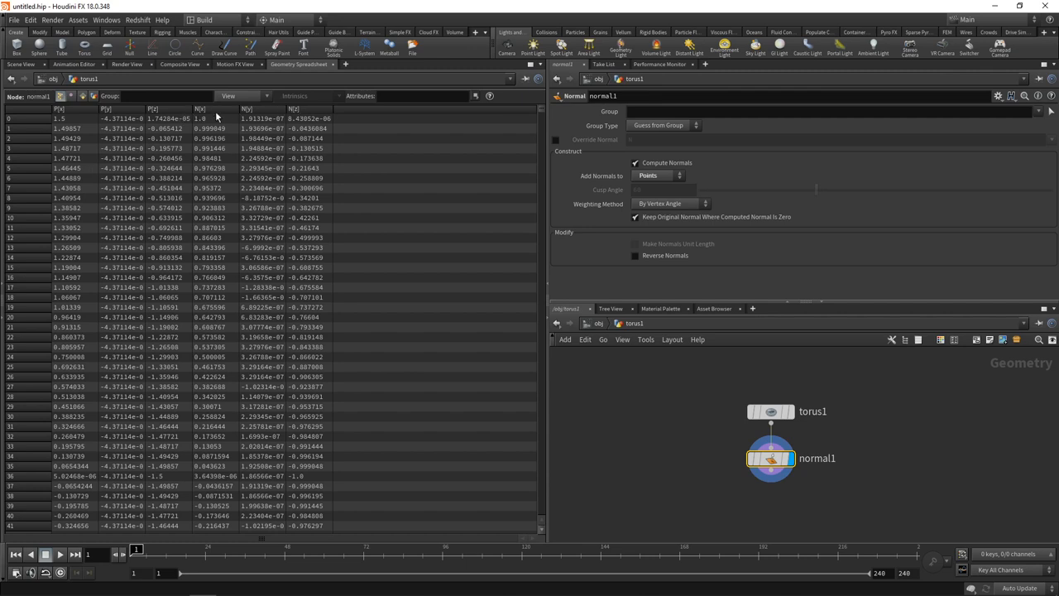
mouse_move(278, 129)
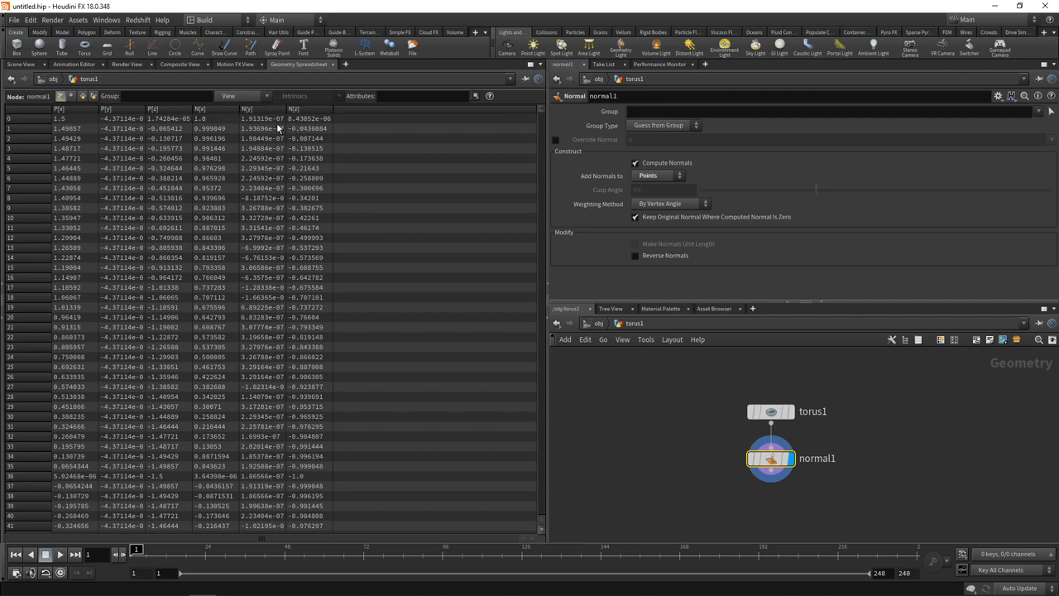
mouse_move(230, 268)
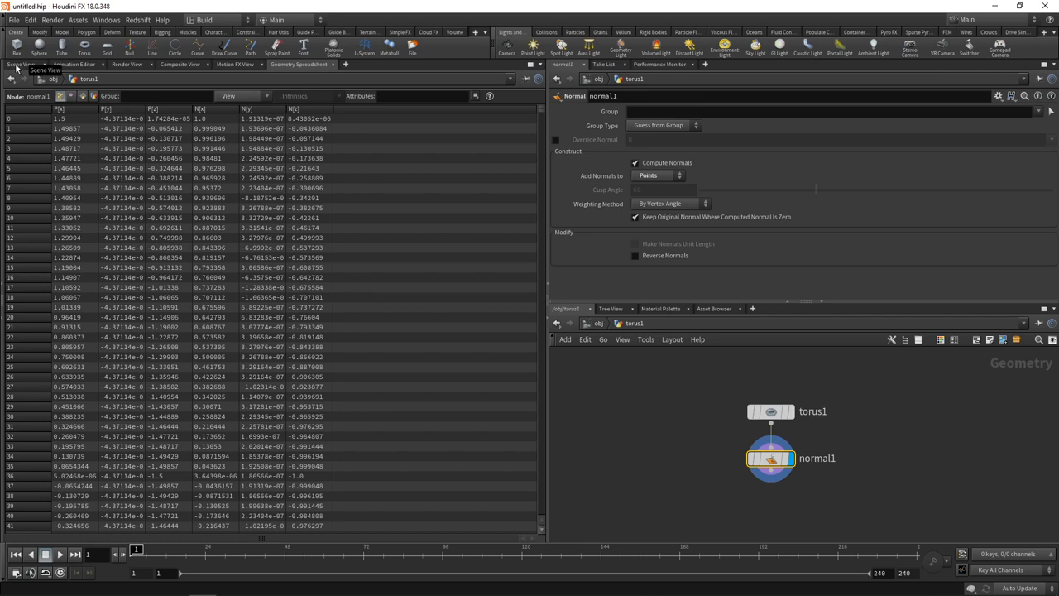
click(23, 62)
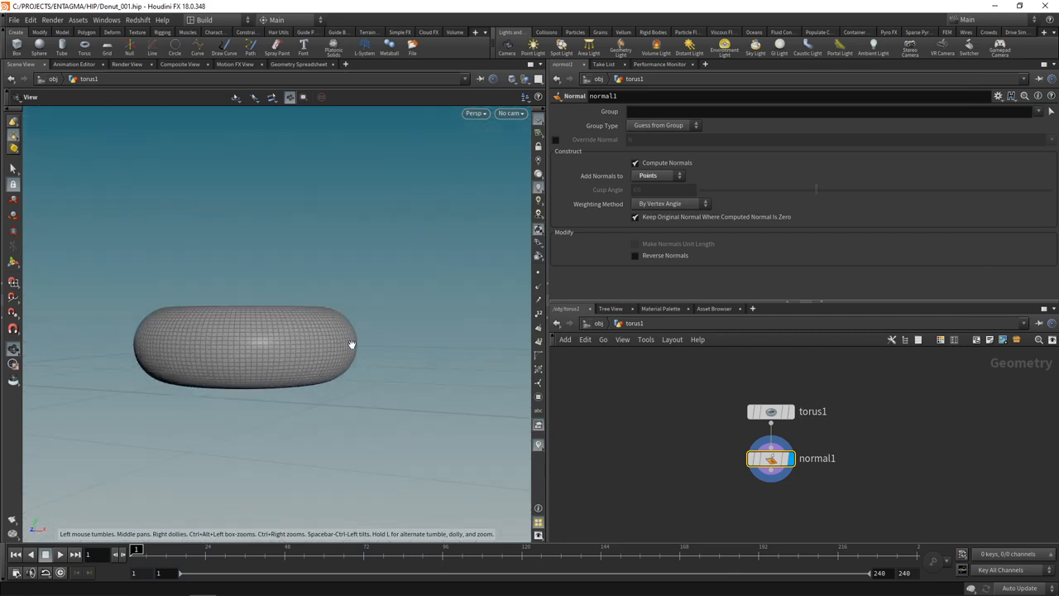
mouse_move(374, 346)
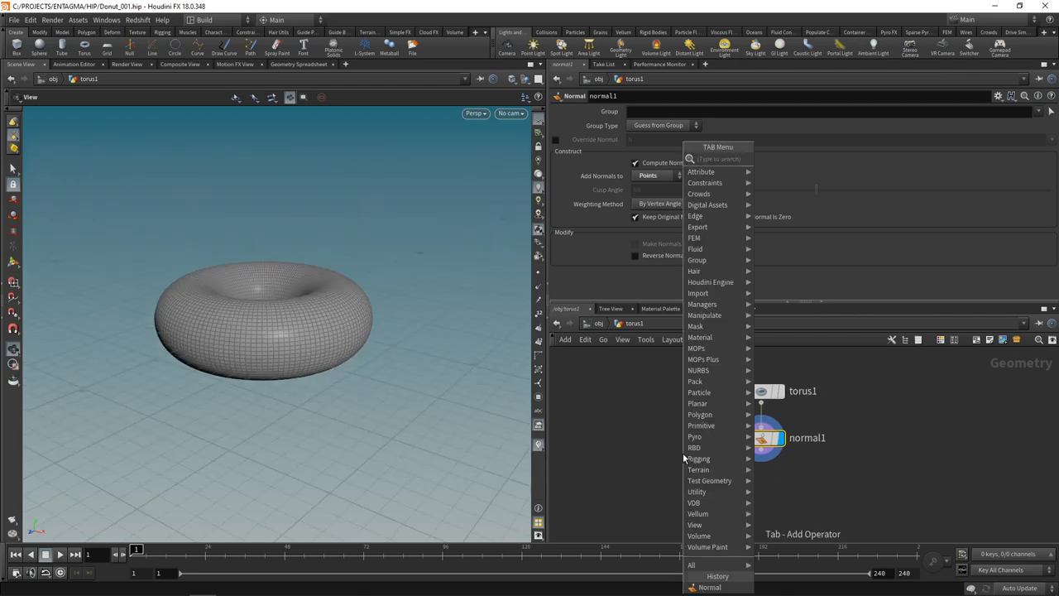
Add a Group SOP collecting points inside a thin bounding box with sizes 0.8 and 0.05.
click(697, 258)
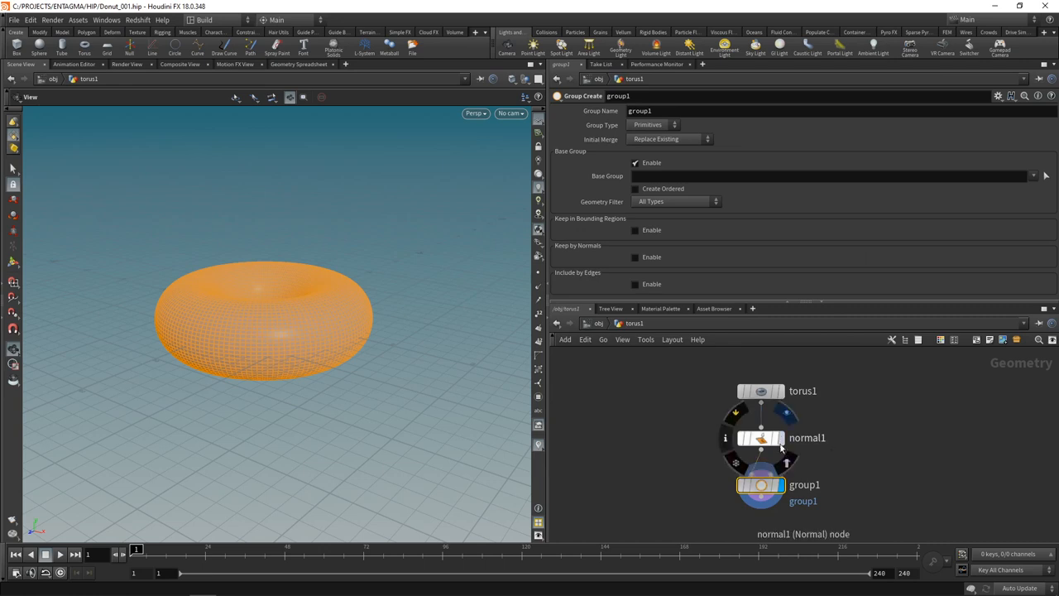
click(652, 125)
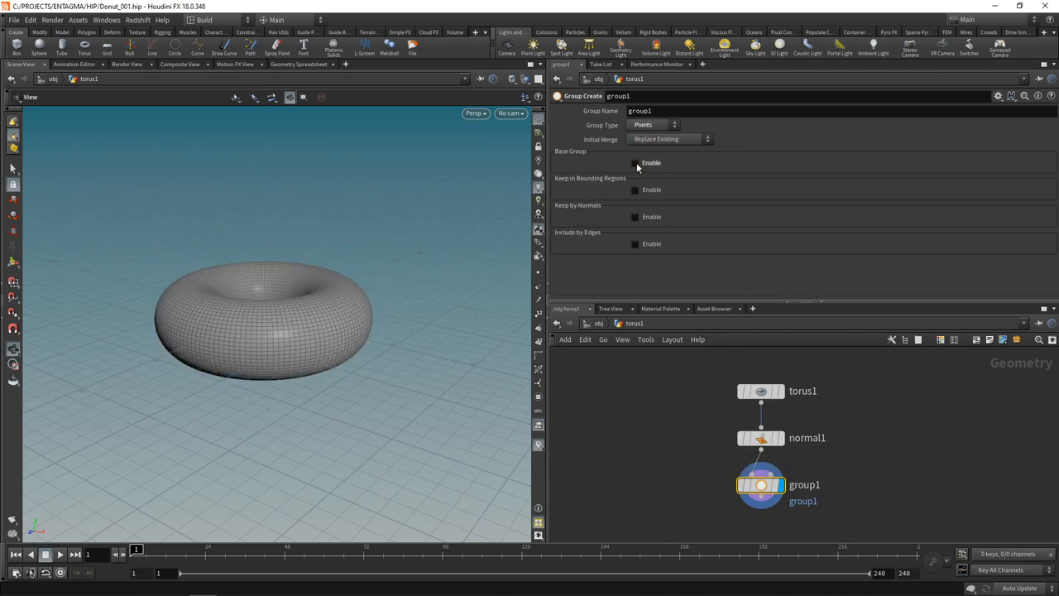
click(635, 189)
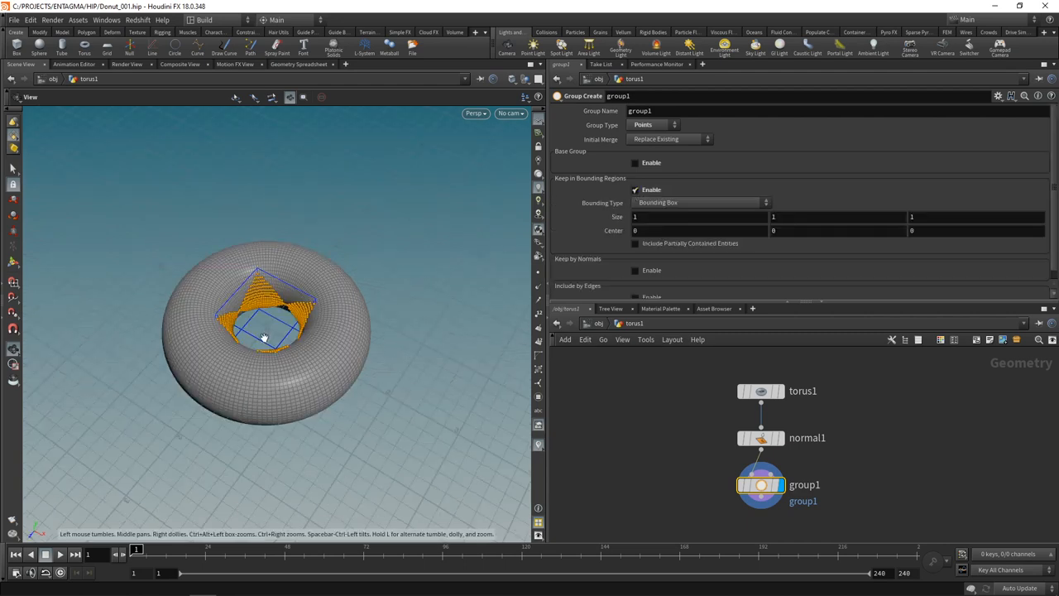
mouse_move(281, 338)
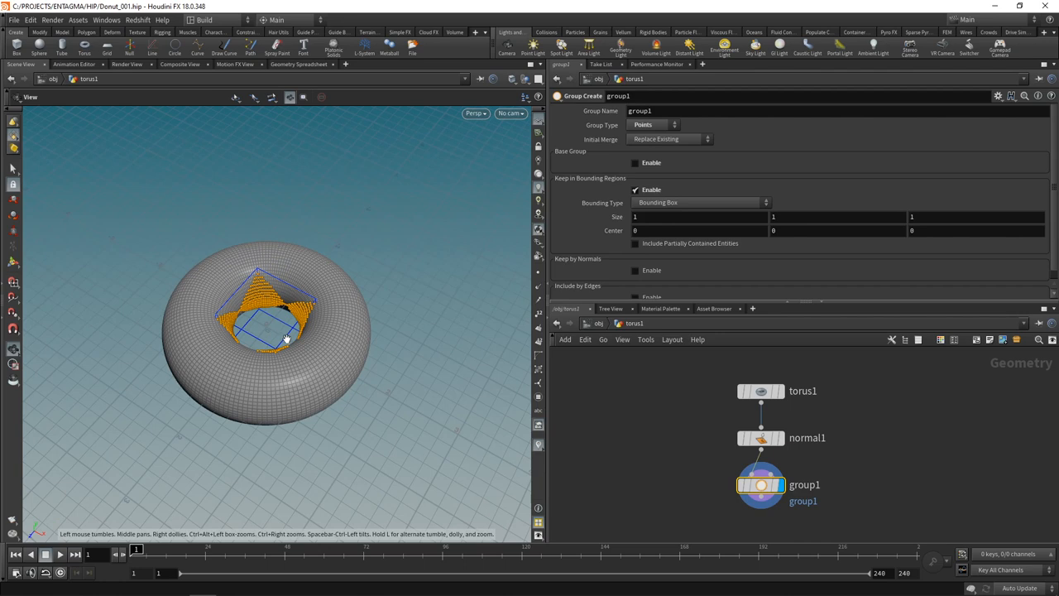
mouse_move(265, 305)
text(4)
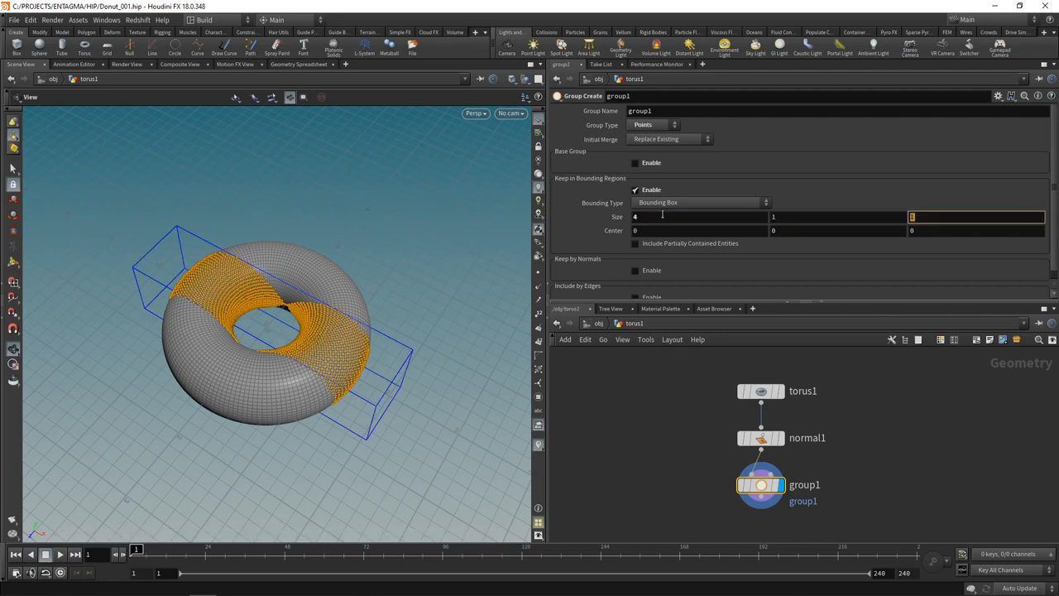
text(0.8)
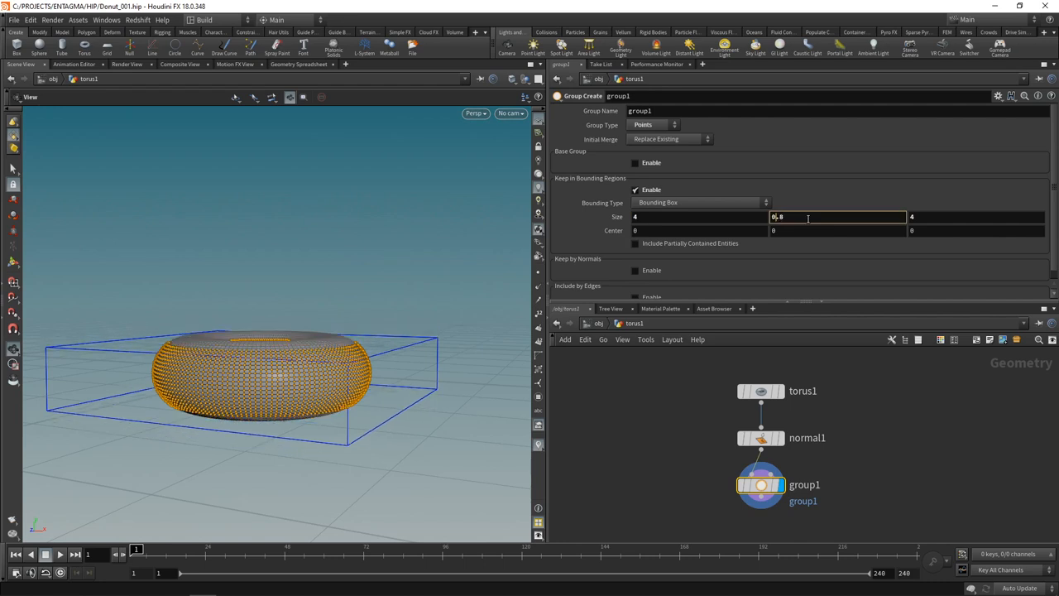
text(0.05)
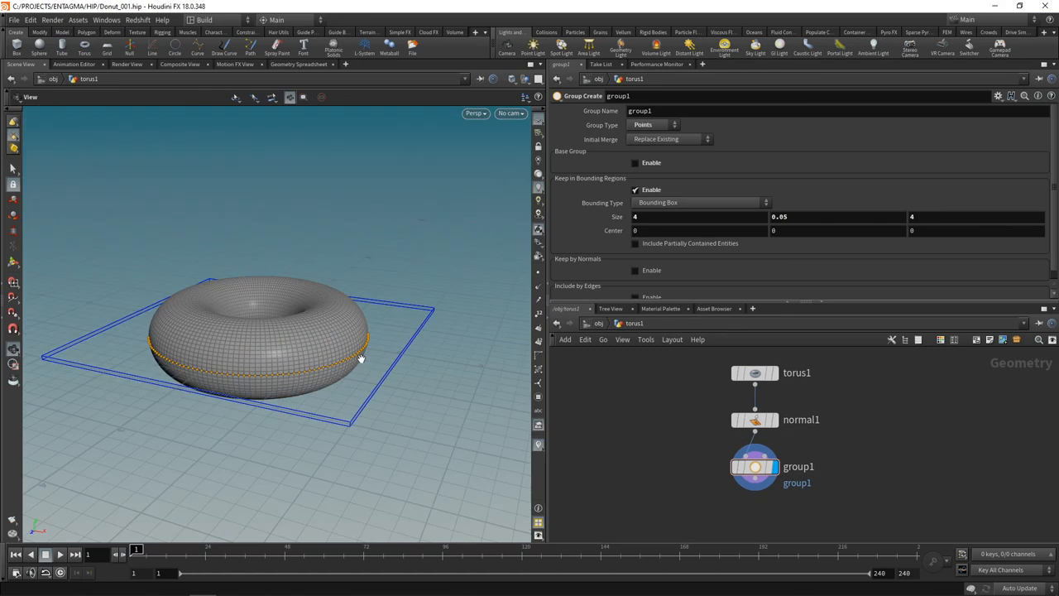
mouse_move(362, 370)
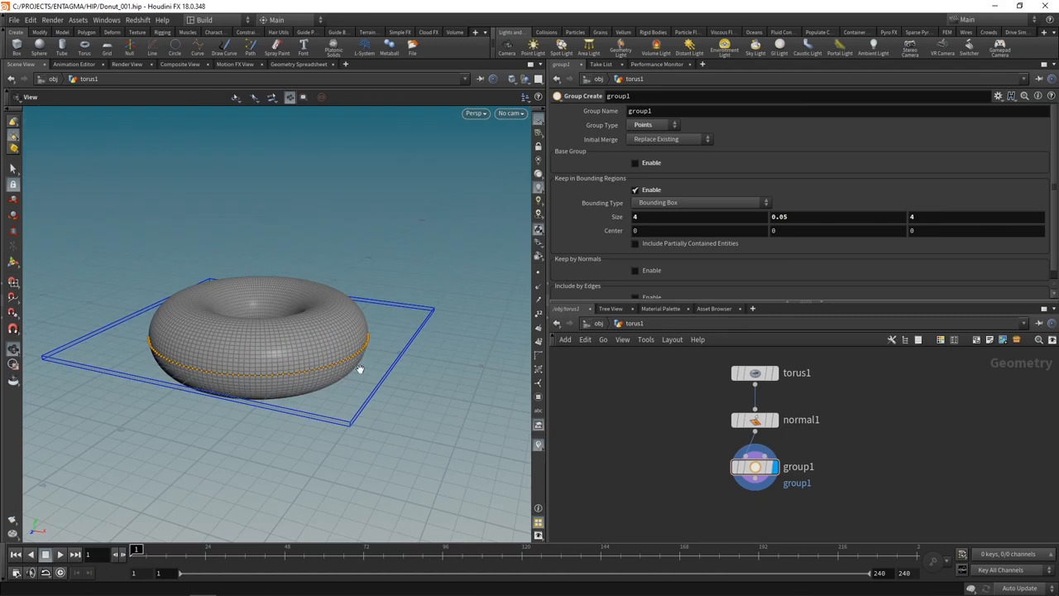
mouse_move(305, 357)
text(attri)
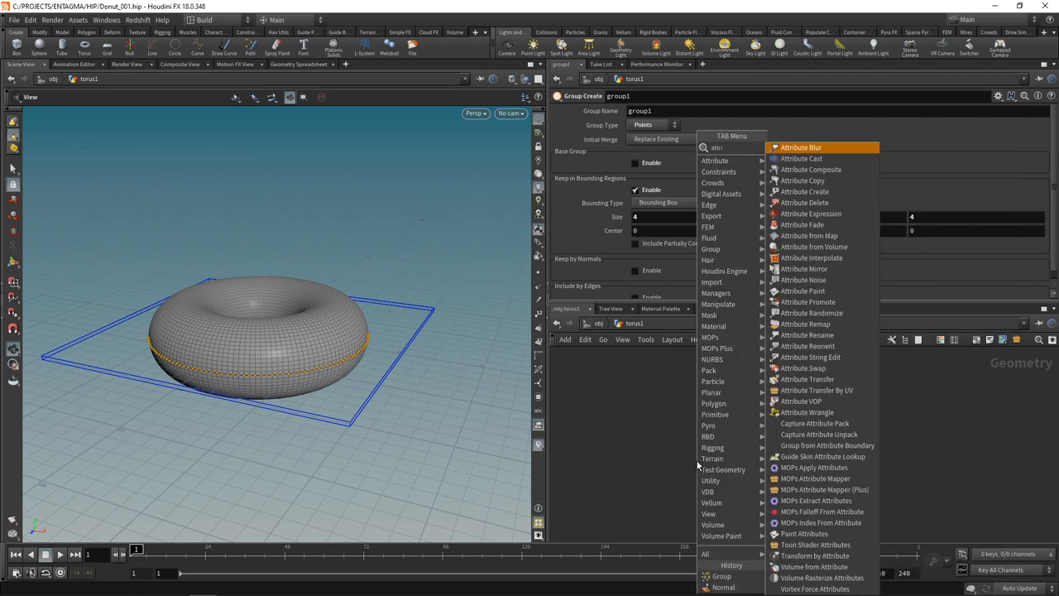
Add an Attribute Create SOP named 'weight' after group1 and view its column in the Geometry Spreadsheet.
click(808, 192)
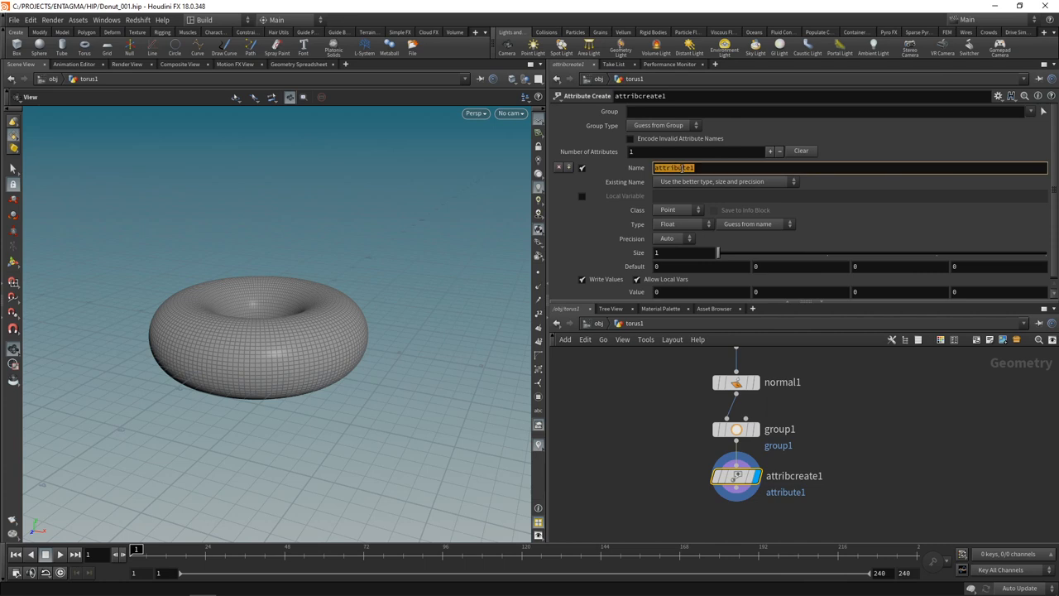
text(weight)
click(826, 111)
text(group1)
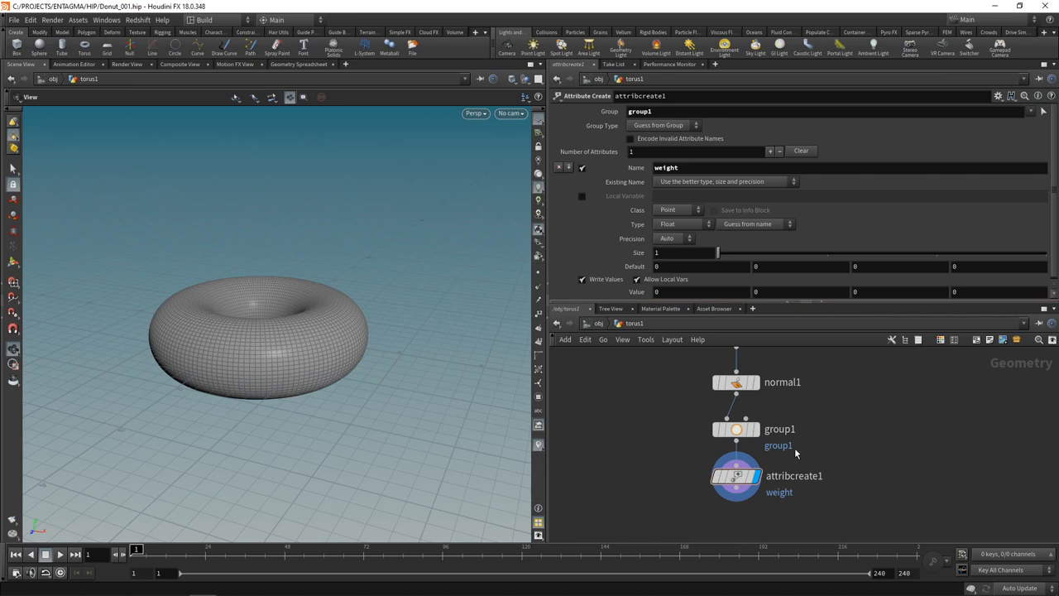
click(701, 291)
text(1)
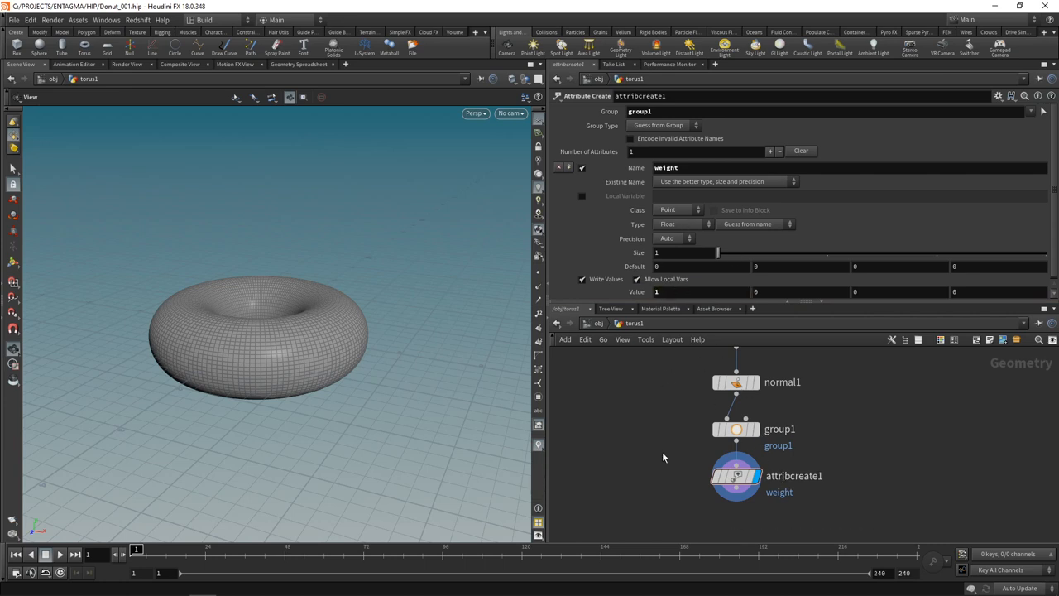
mouse_move(745, 477)
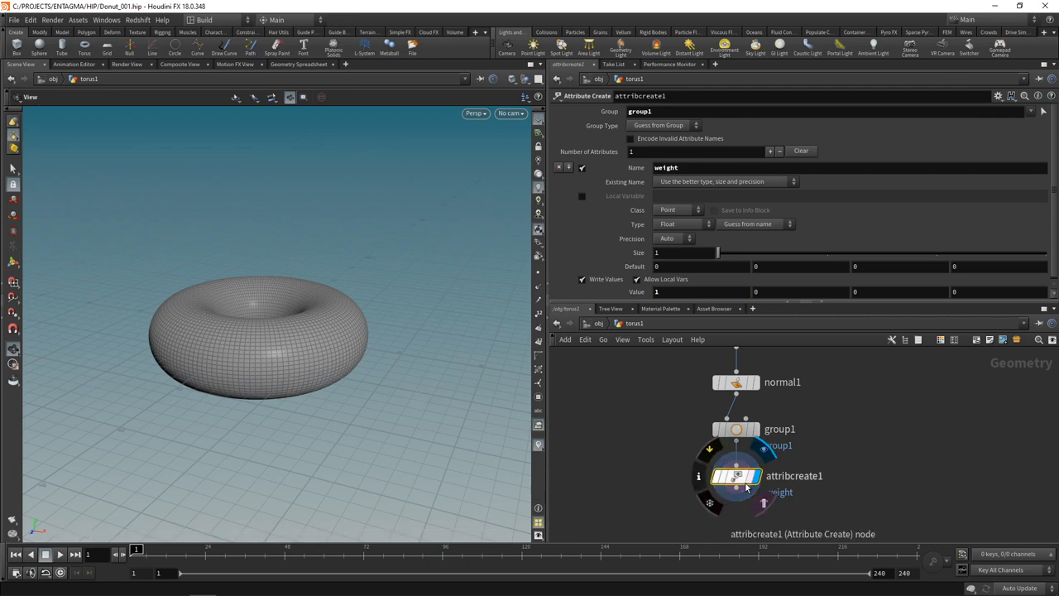
click(298, 72)
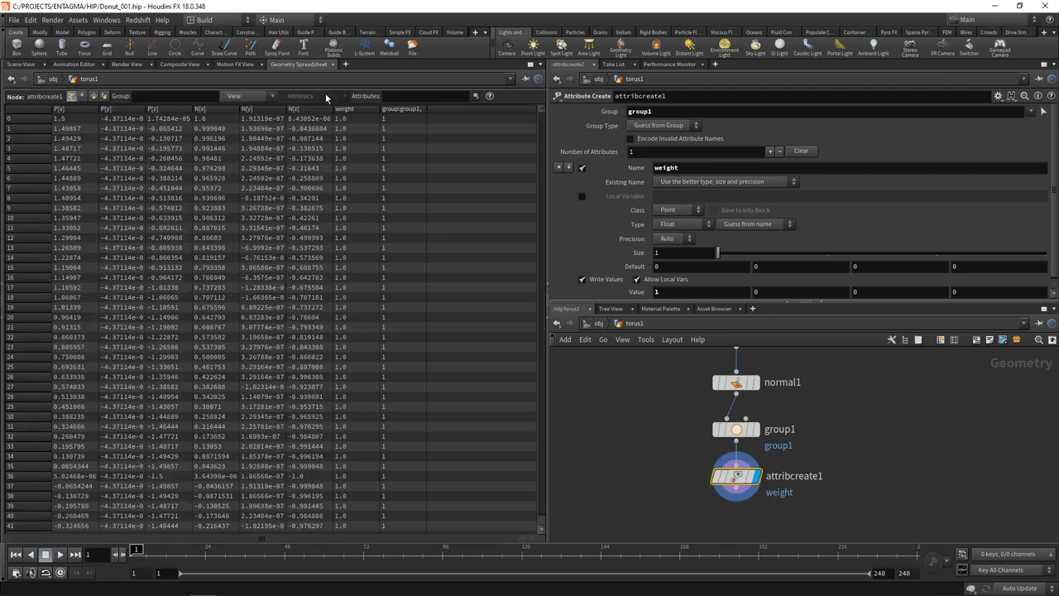
mouse_move(355, 112)
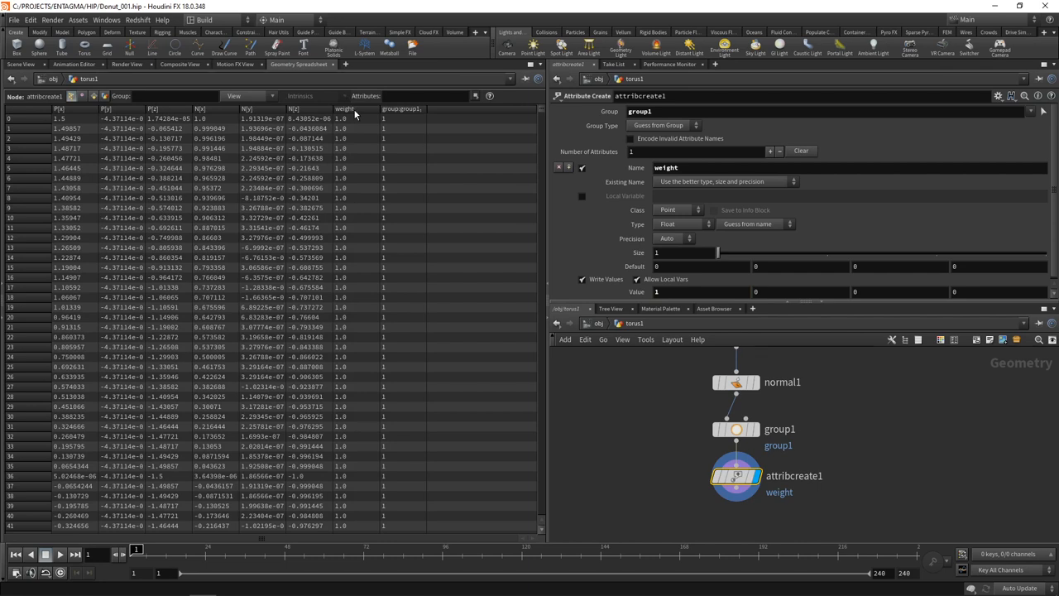
scroll(down, 3)
text(visu)
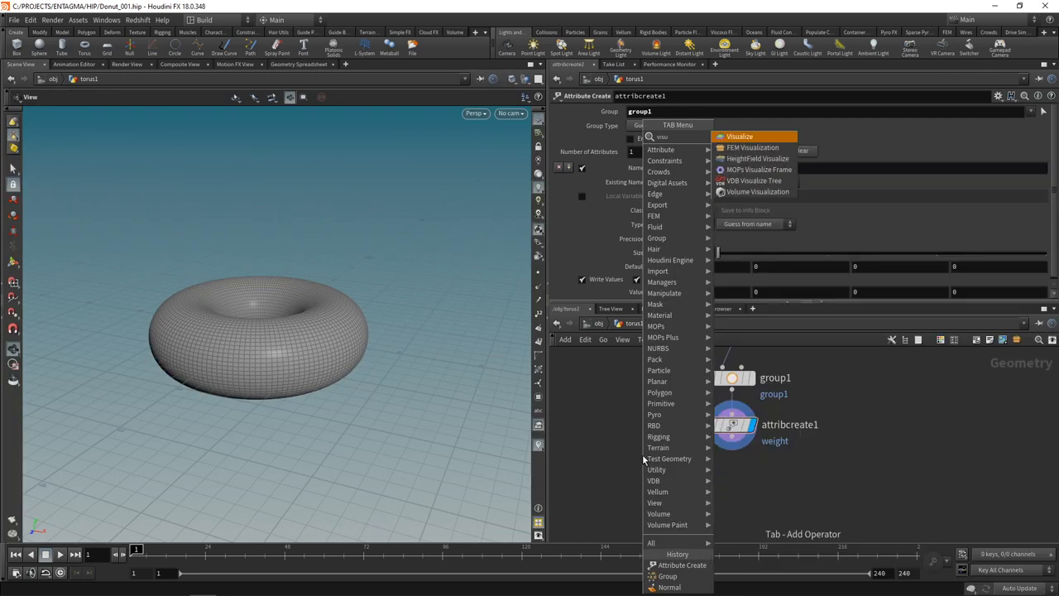
Add a Visualize SOP colouring the torus by a Ramped Attribute and orbit to view the band.
click(738, 135)
text(we)
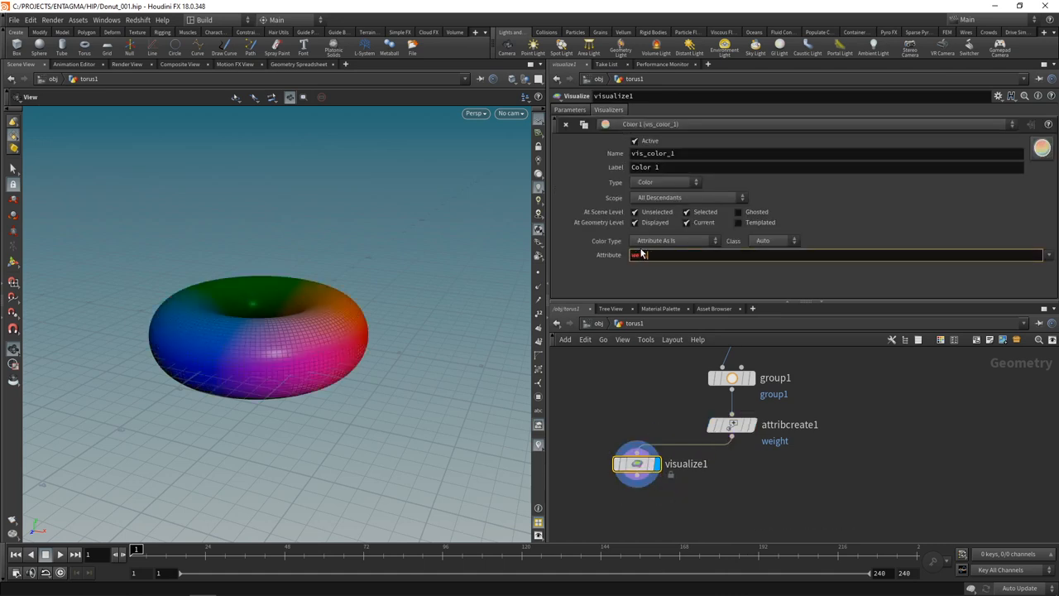
click(672, 242)
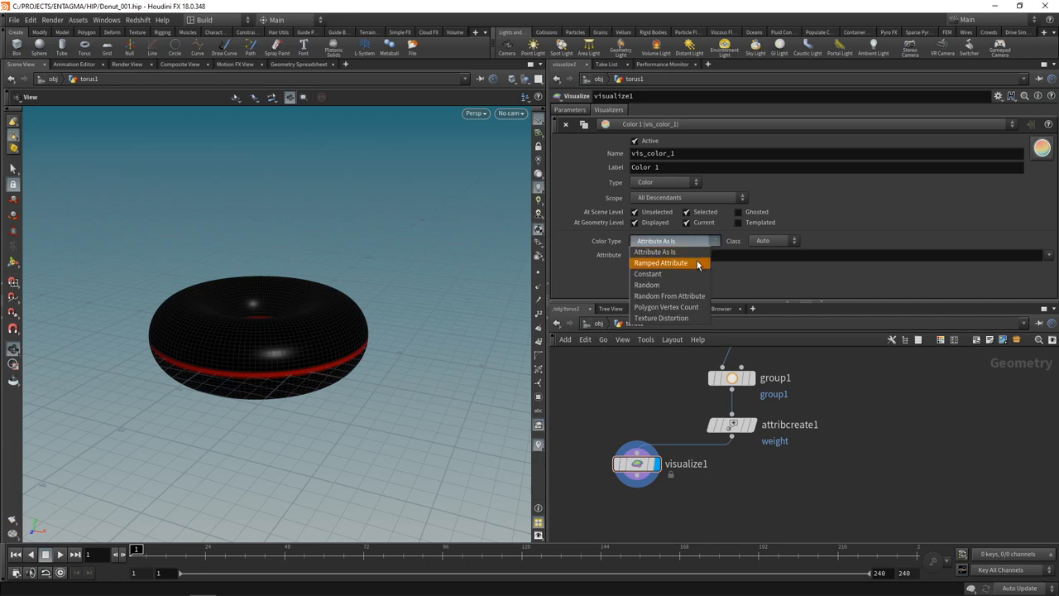
click(659, 262)
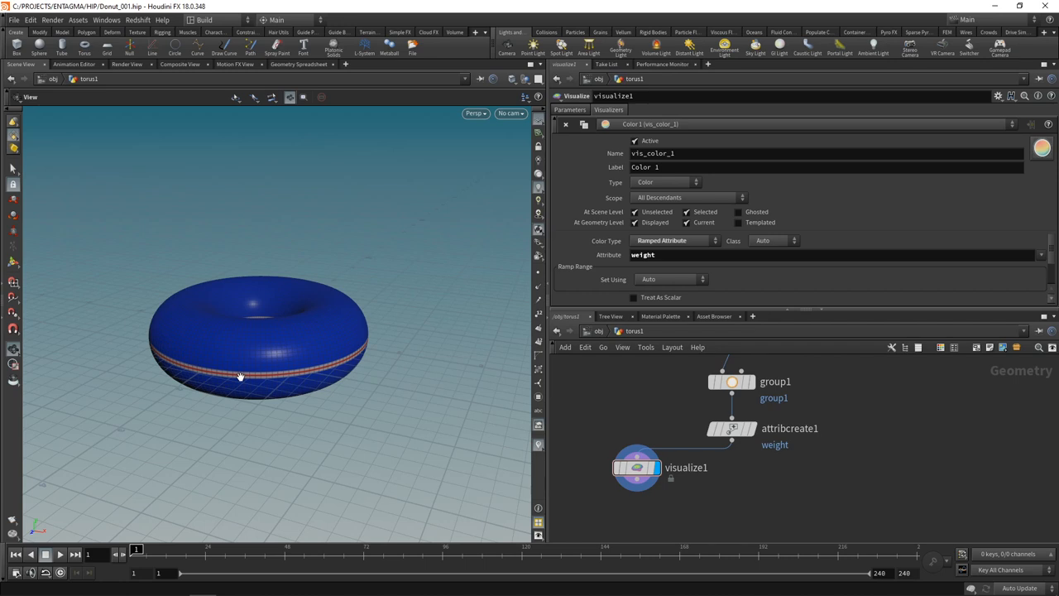
mouse_move(282, 371)
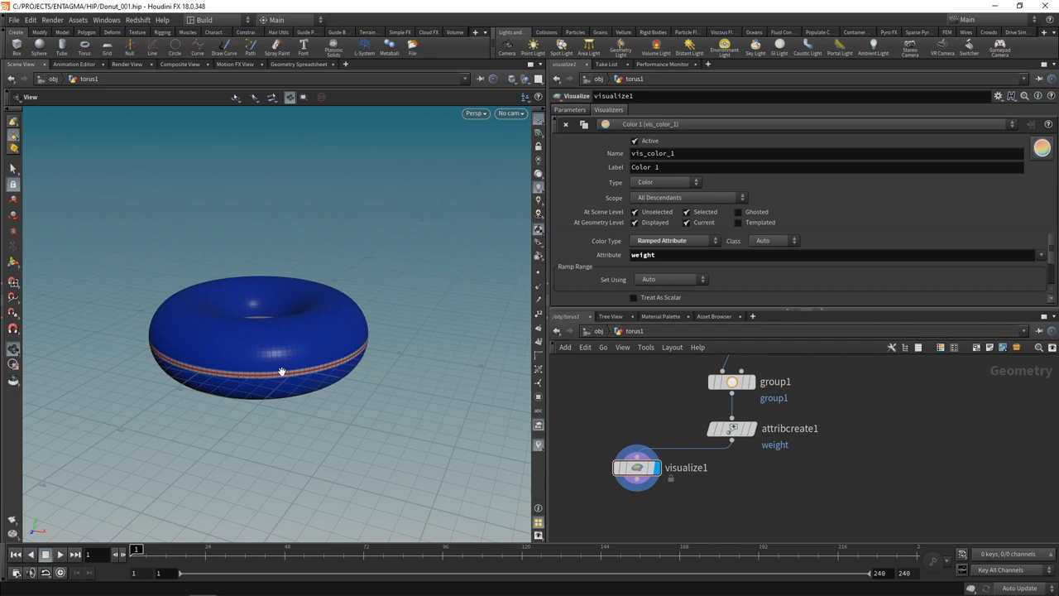
mouse_move(338, 364)
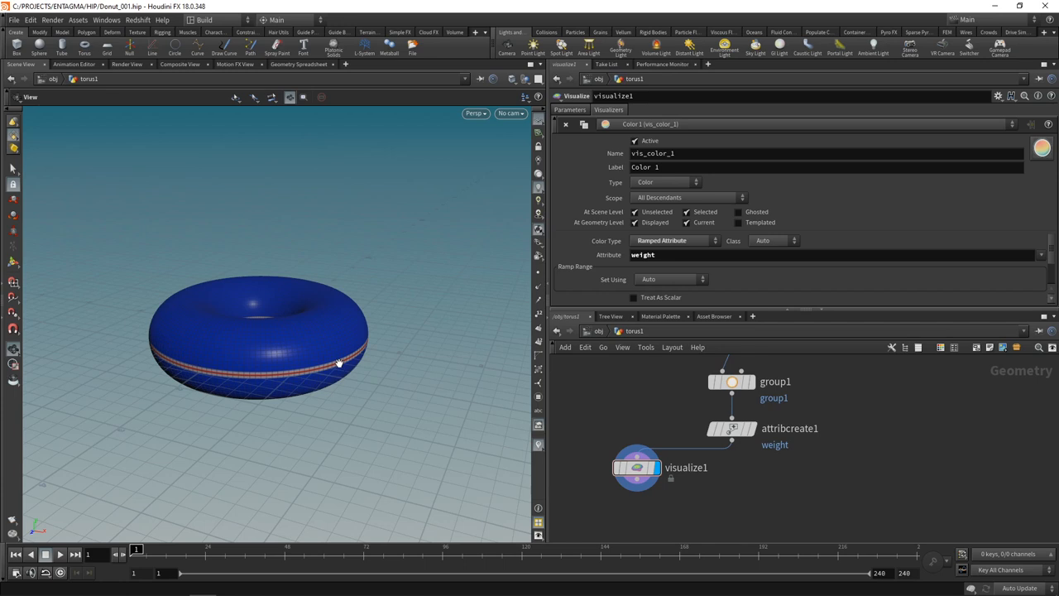
mouse_move(318, 369)
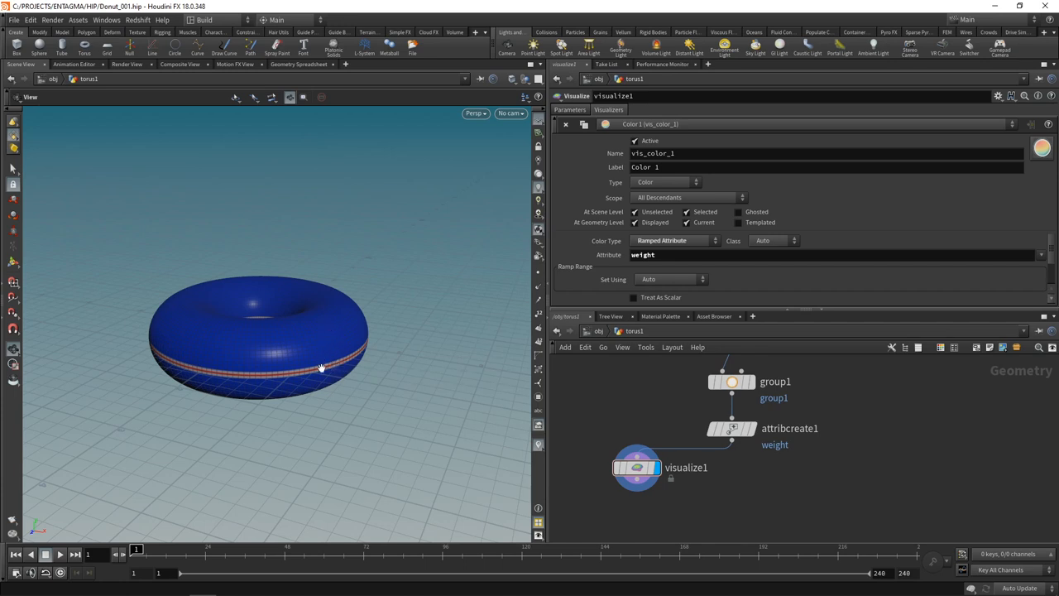
mouse_move(354, 366)
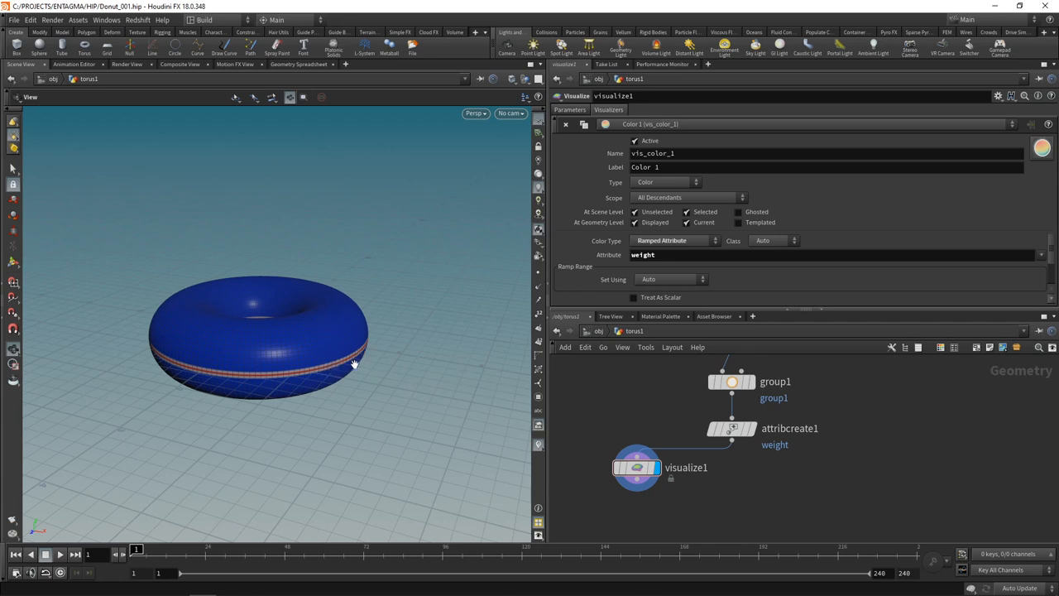
drag(355, 366, 351, 346)
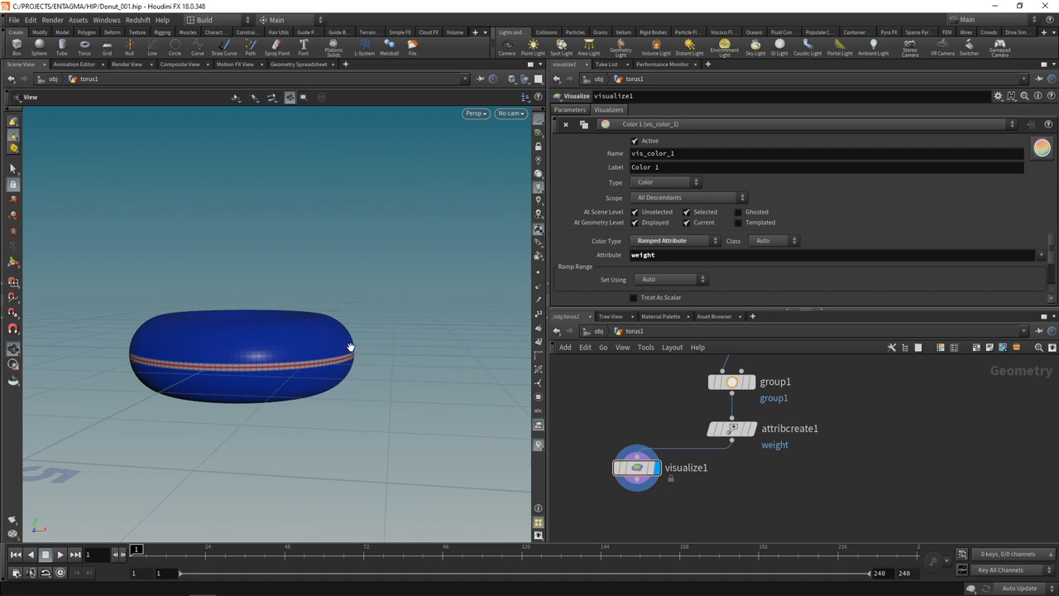
mouse_move(420, 343)
text(attb)
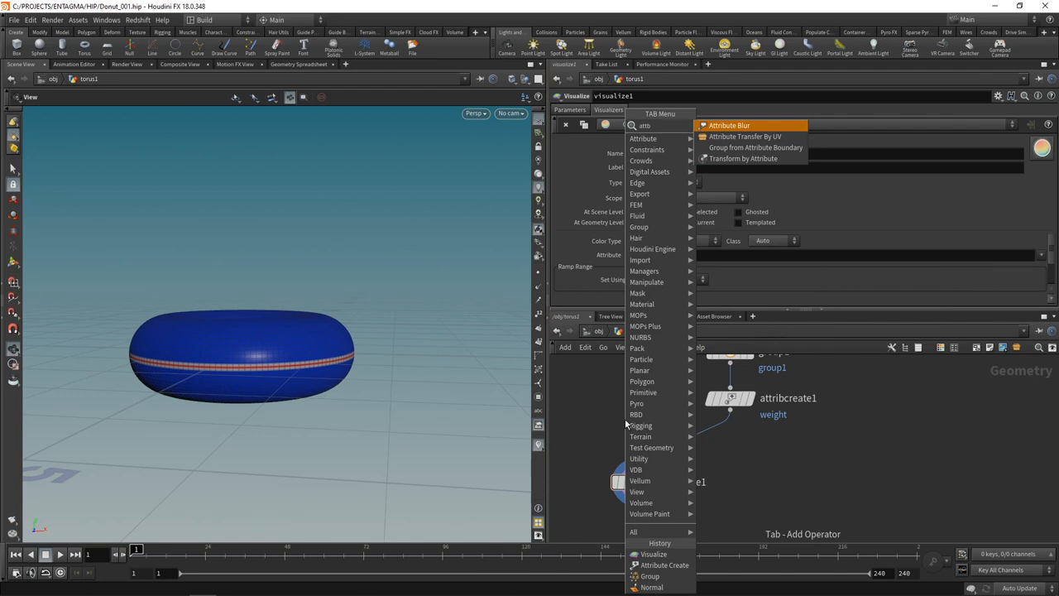
Add an Attribute Blur SOP after attribcreate1 with 15 blurring iterations.
click(747, 126)
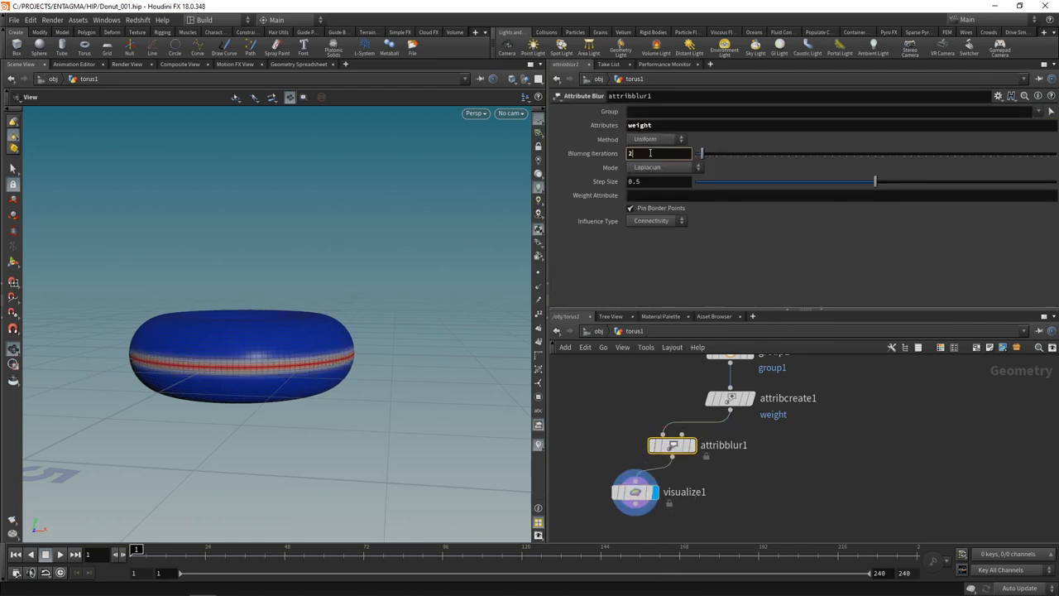
text(15)
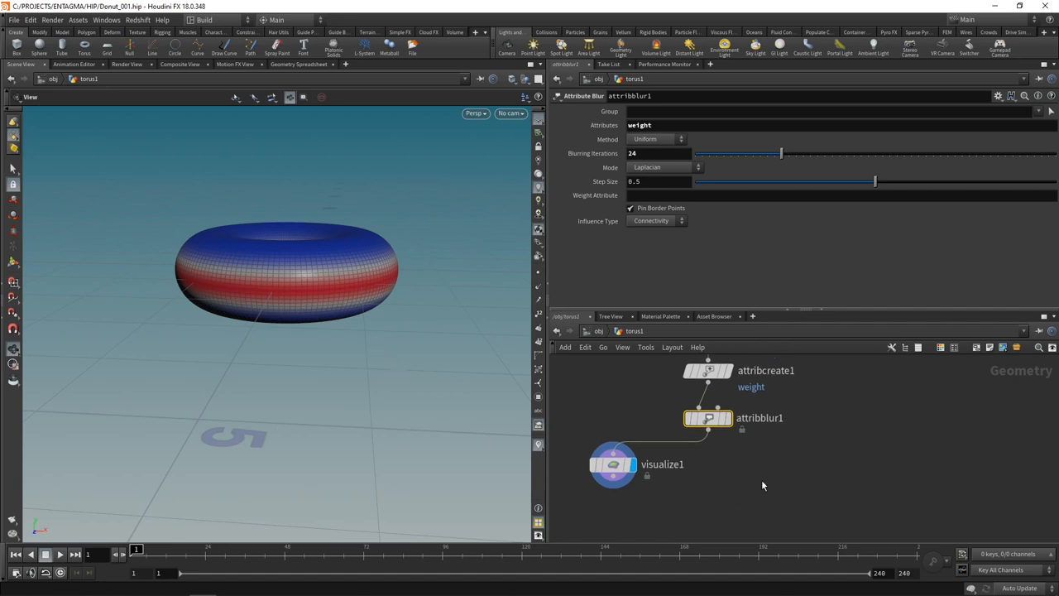
key(Tab)
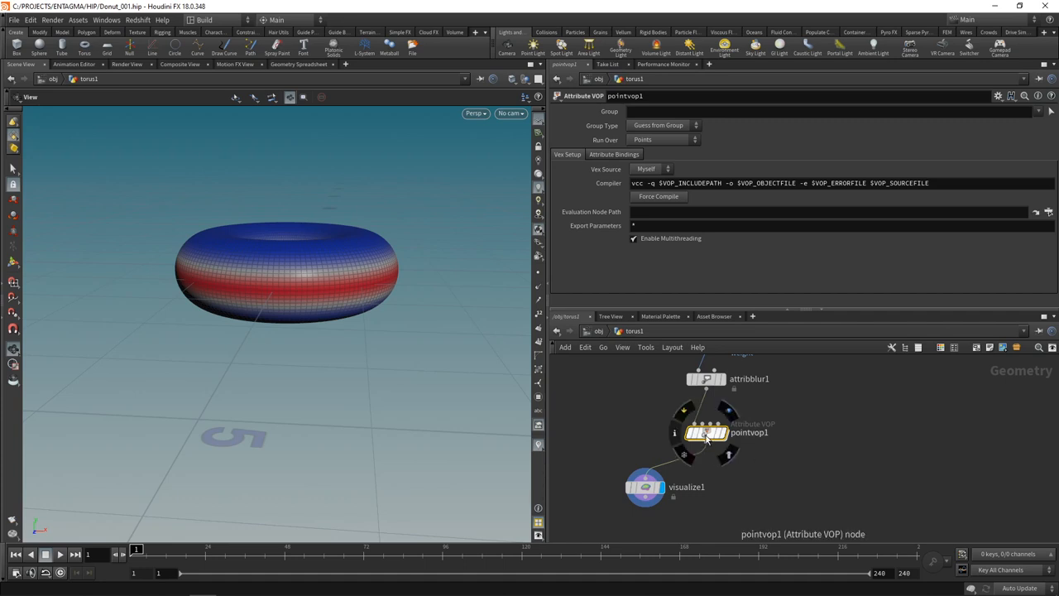
Dive into pointvop1 to open its VEX Builder network.
double_click(708, 434)
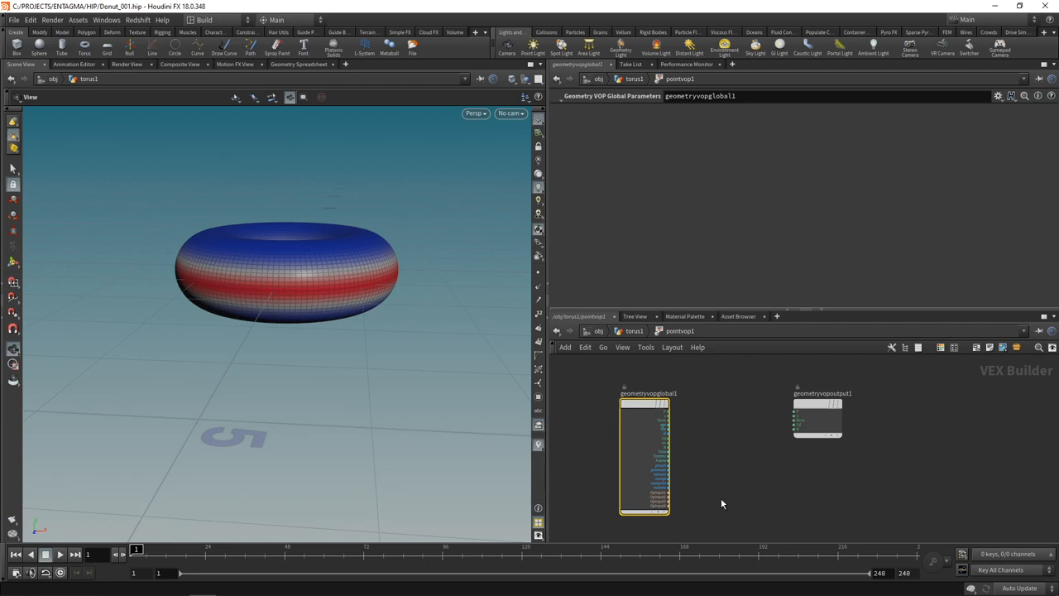
mouse_move(728, 495)
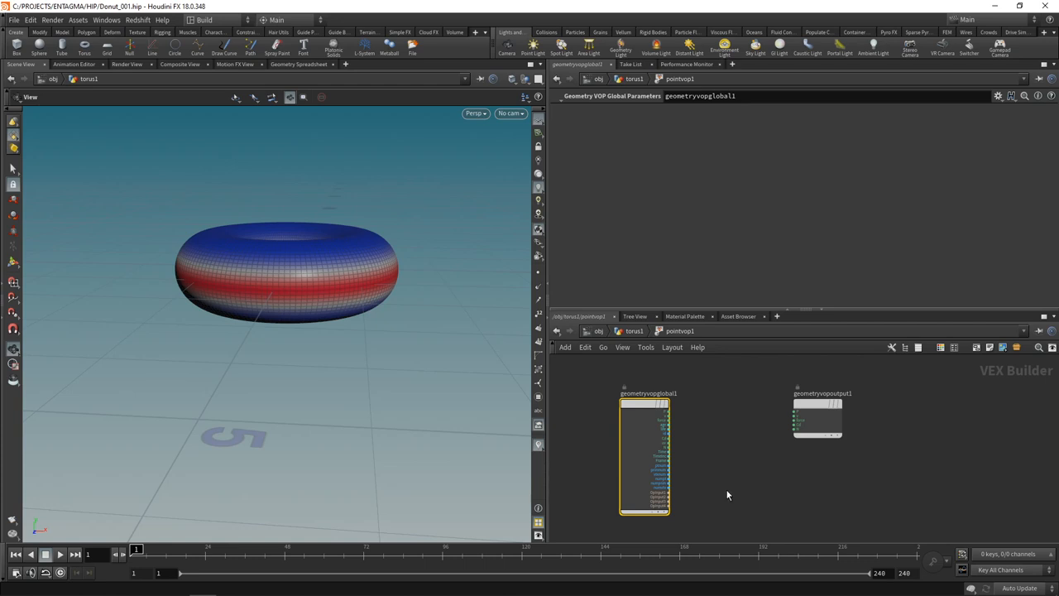
mouse_move(668, 422)
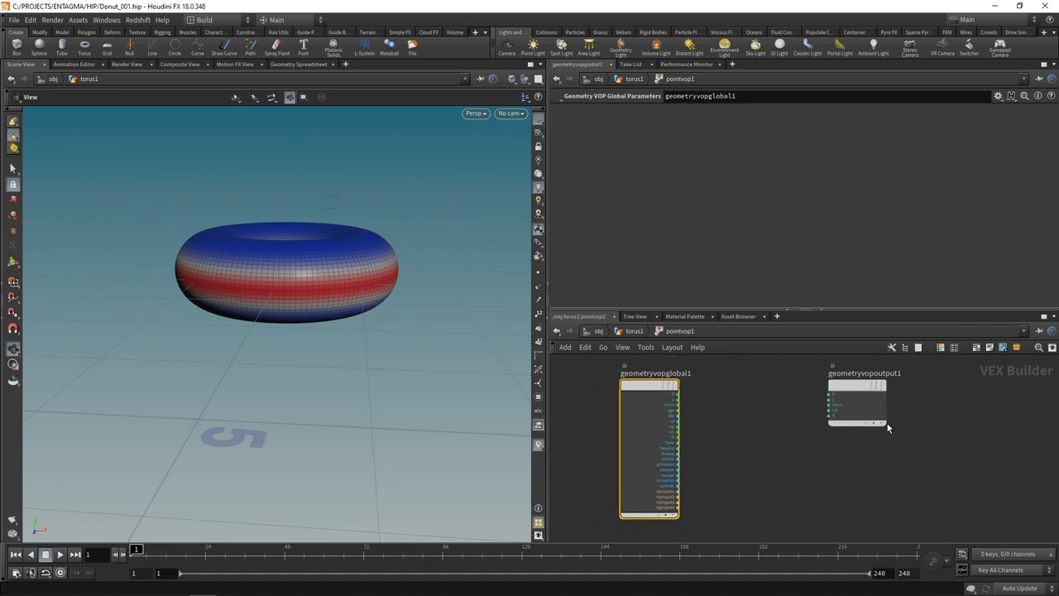
mouse_move(841, 437)
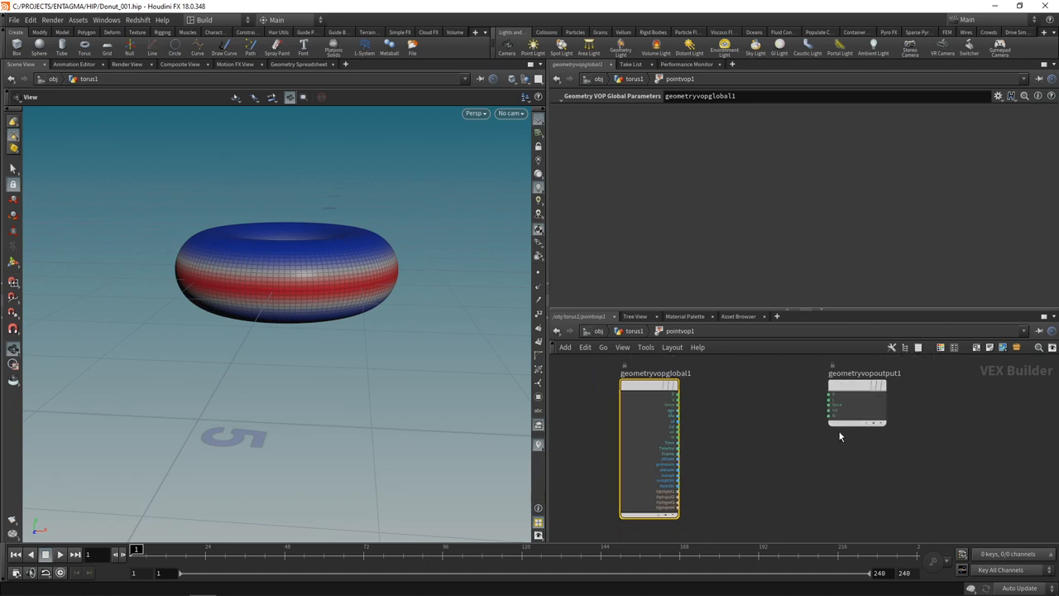
mouse_move(837, 403)
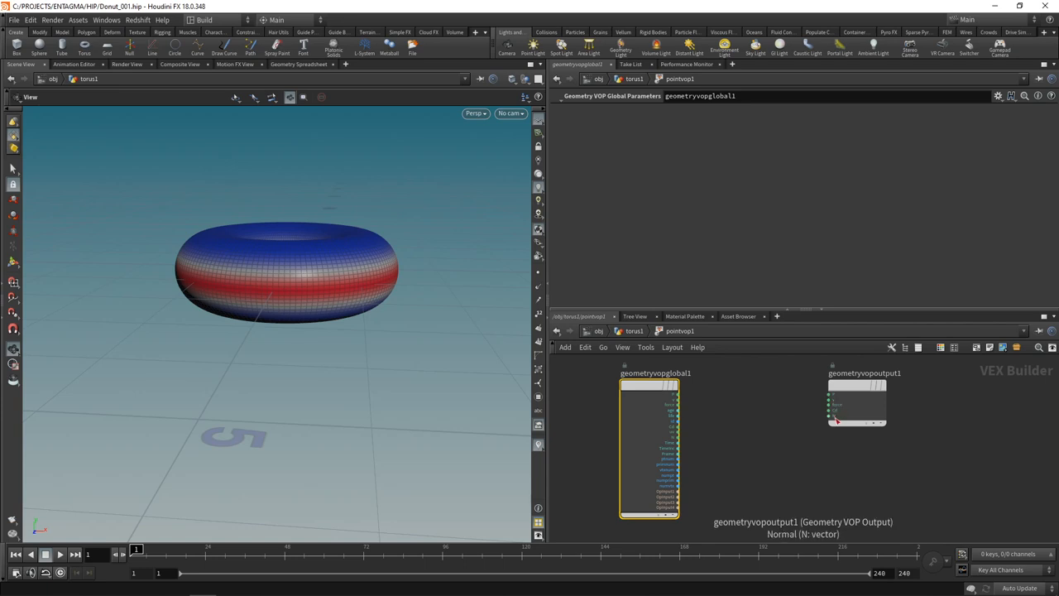
mouse_move(336, 311)
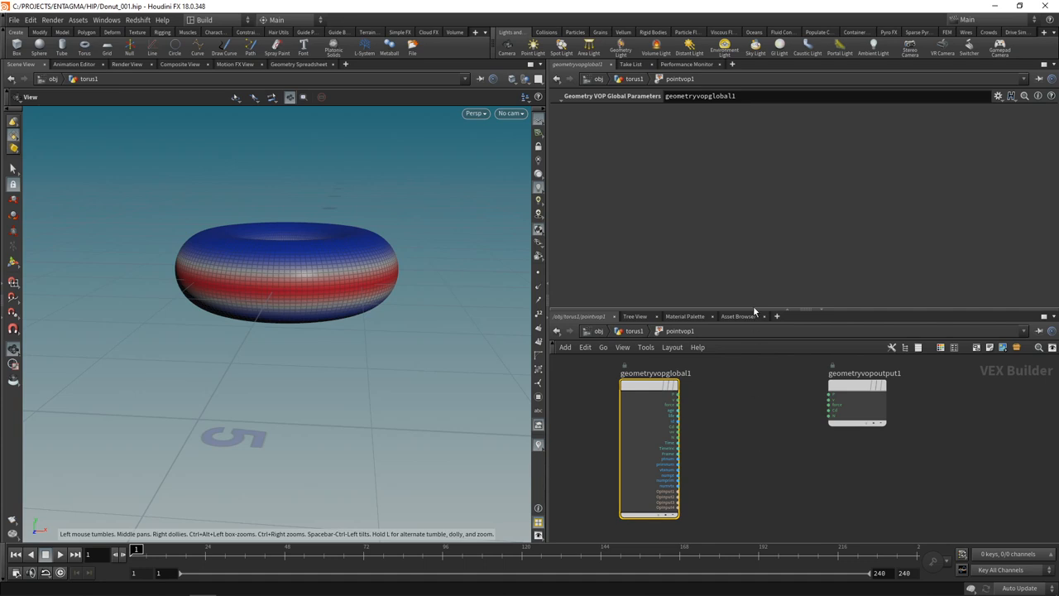
Start adding a Bind VOP for the float weight attribute inside the VOP network.
key(Tab)
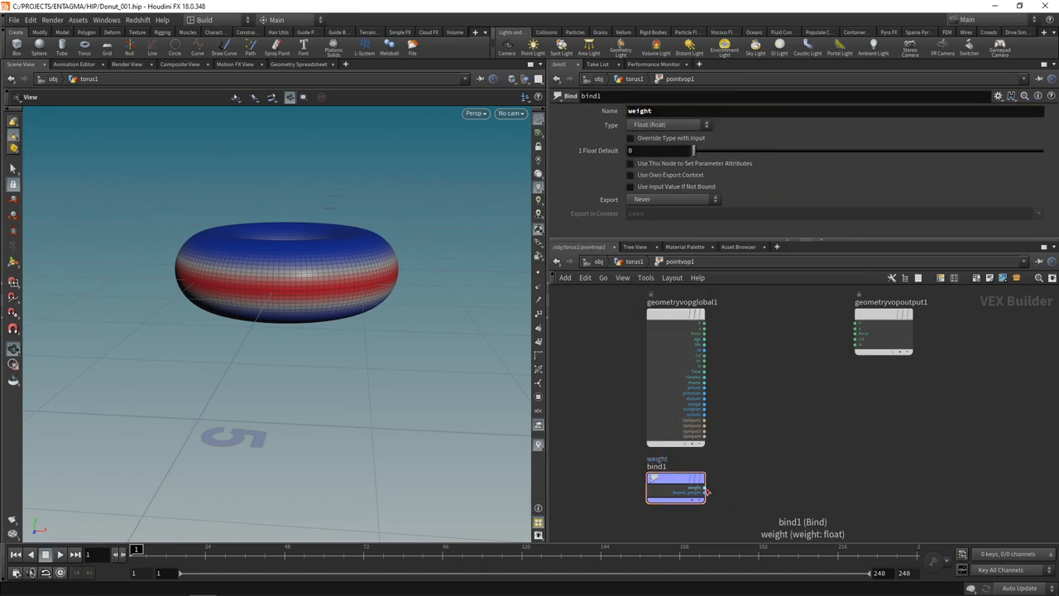
mouse_move(705, 496)
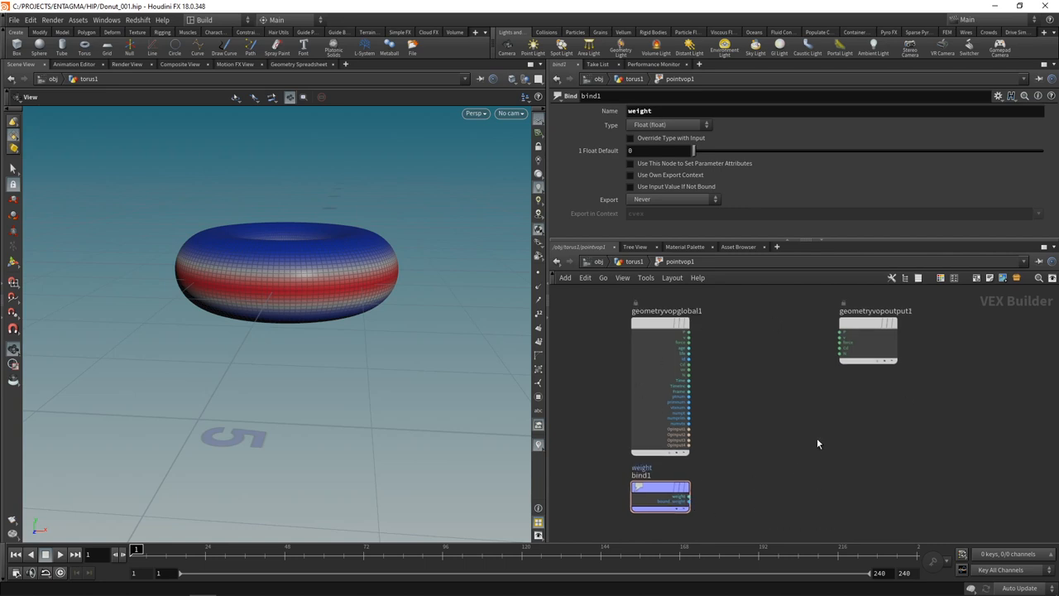
mouse_move(397, 278)
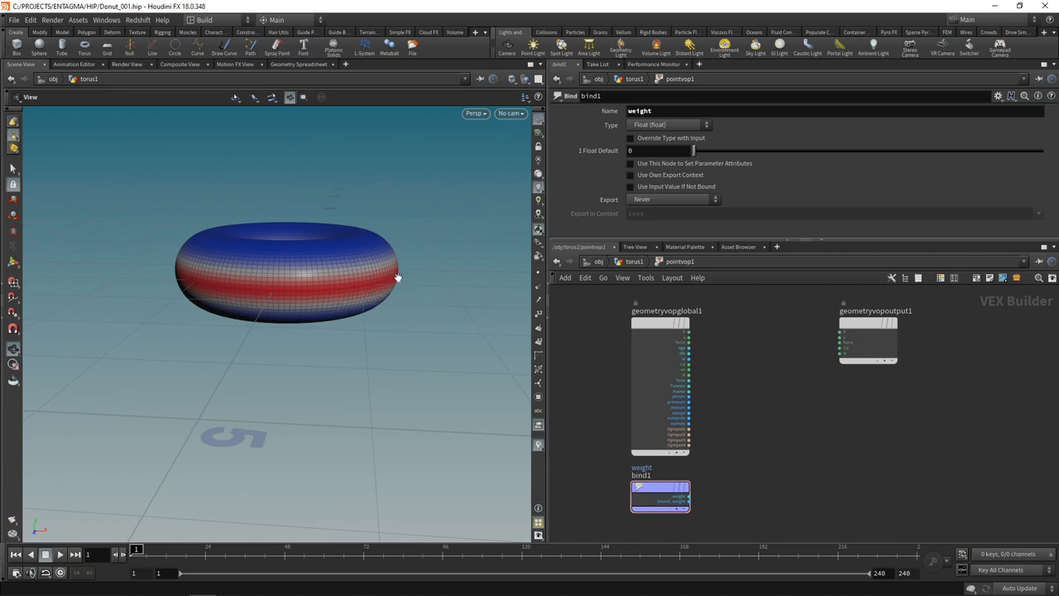
mouse_move(791, 460)
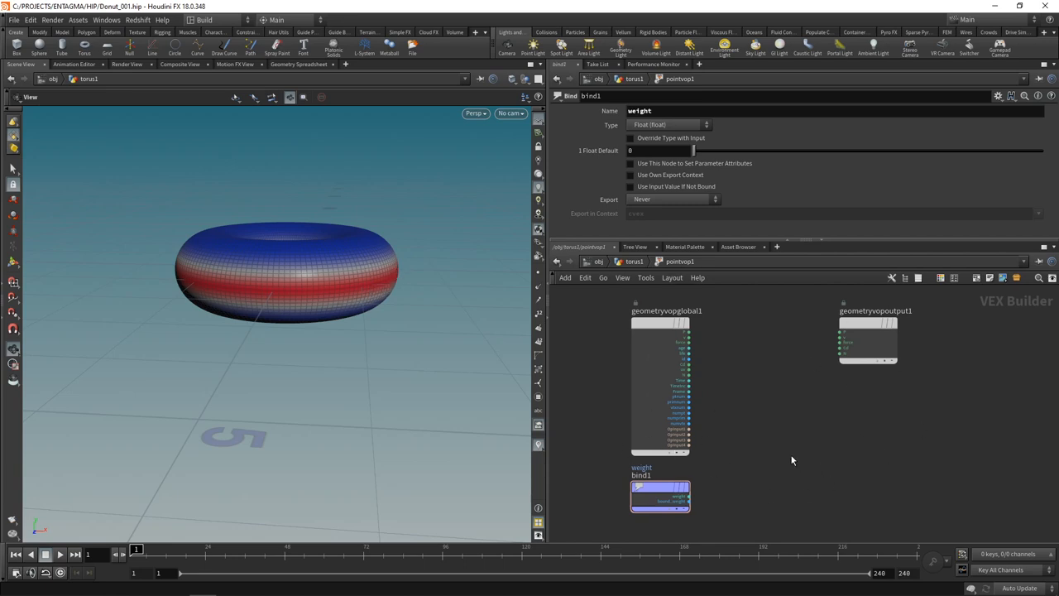
mouse_move(741, 443)
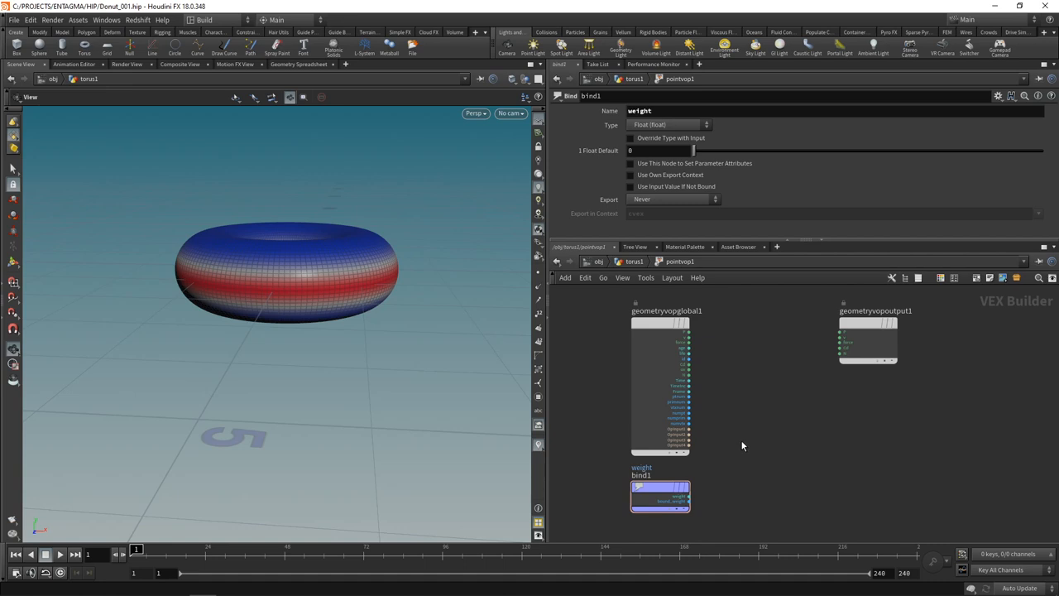
mouse_move(638, 426)
text(norm)
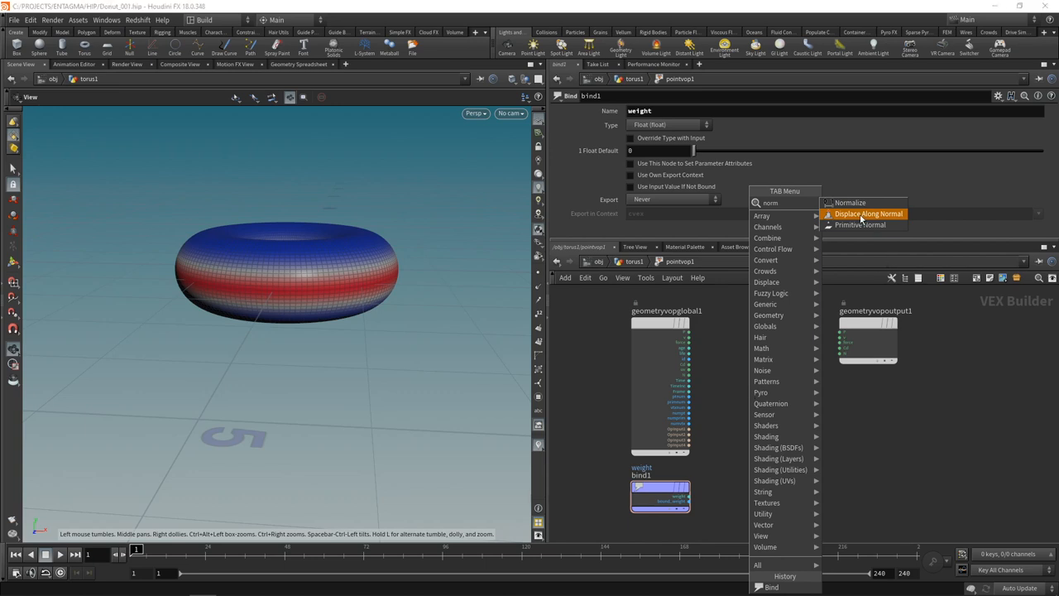
Add Displace Along Normal, wire P, N and weight in and its displaced position out to P.
click(868, 214)
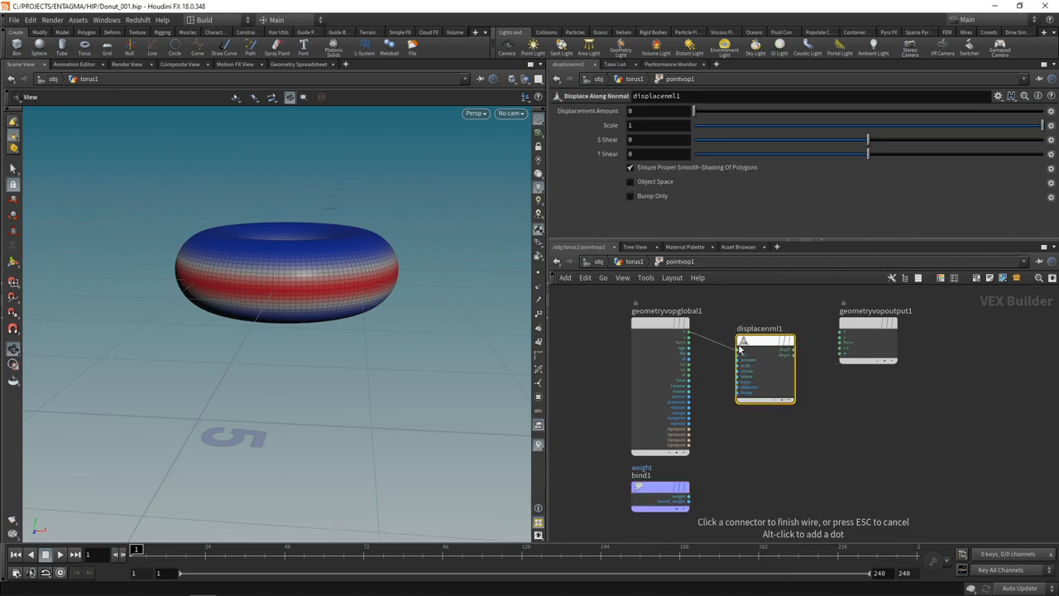
click(737, 387)
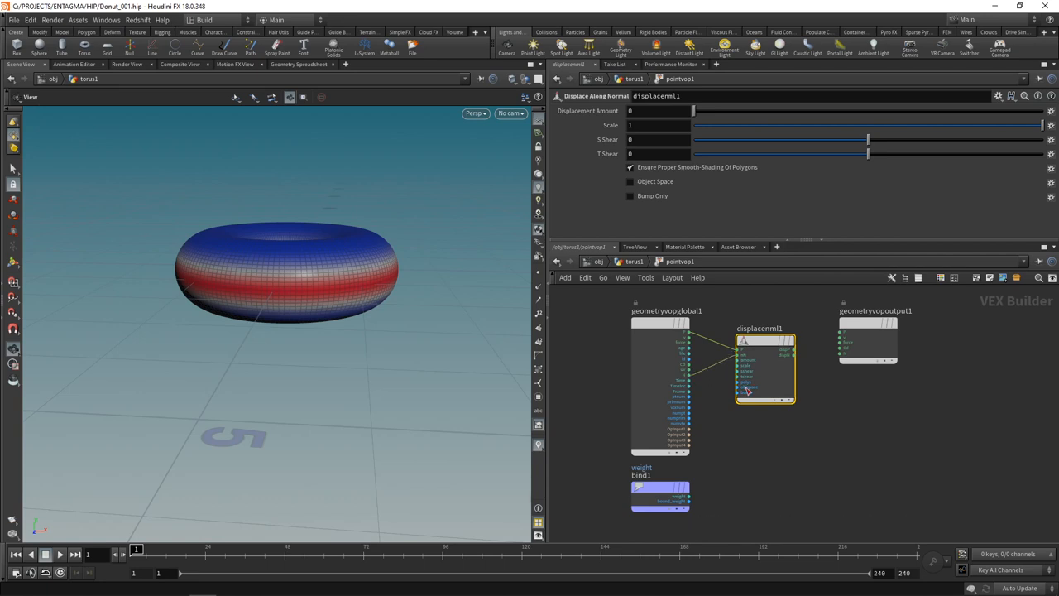
mouse_move(693, 503)
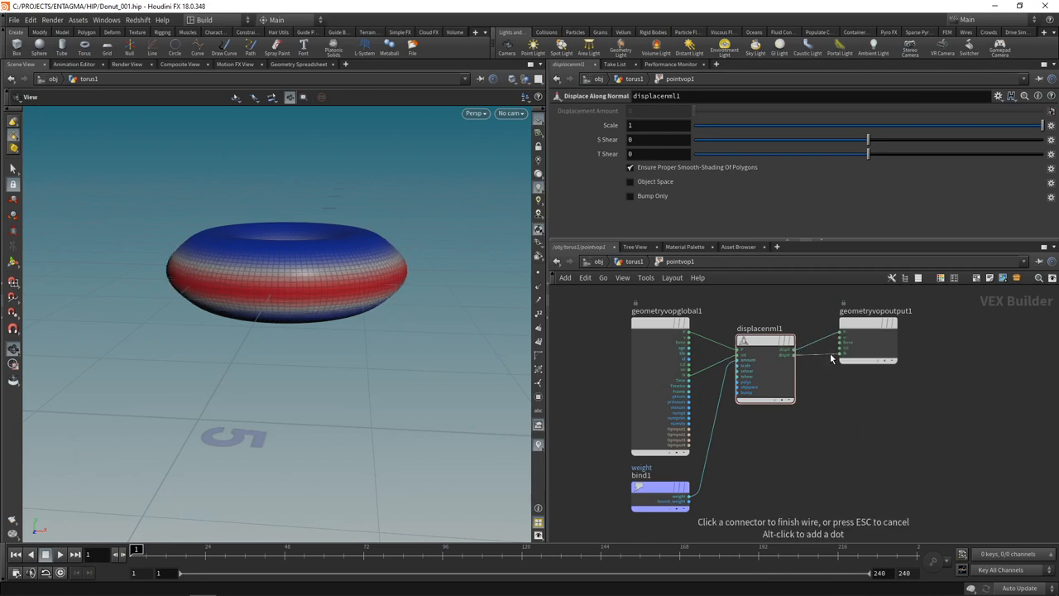
click(738, 367)
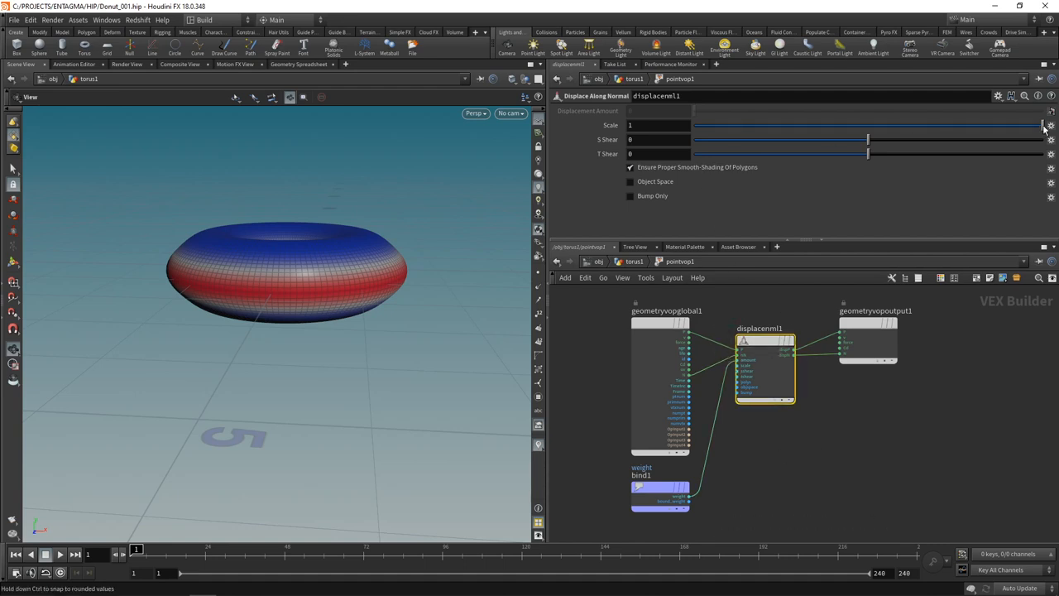
Drag the displacement Scale negative to settle near -0.33.
drag(1040, 126, 850, 125)
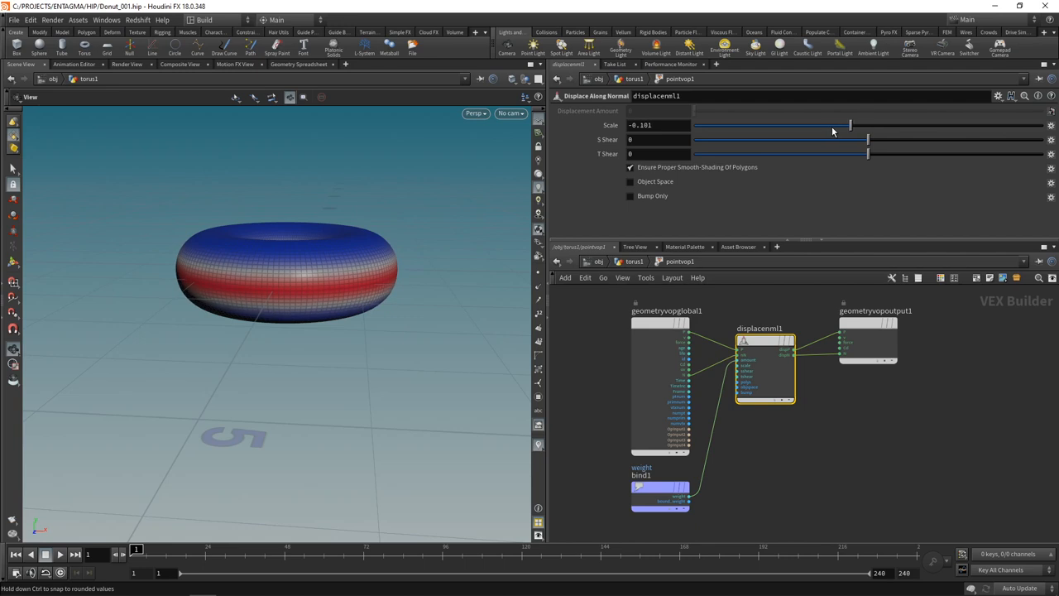
drag(850, 126, 804, 125)
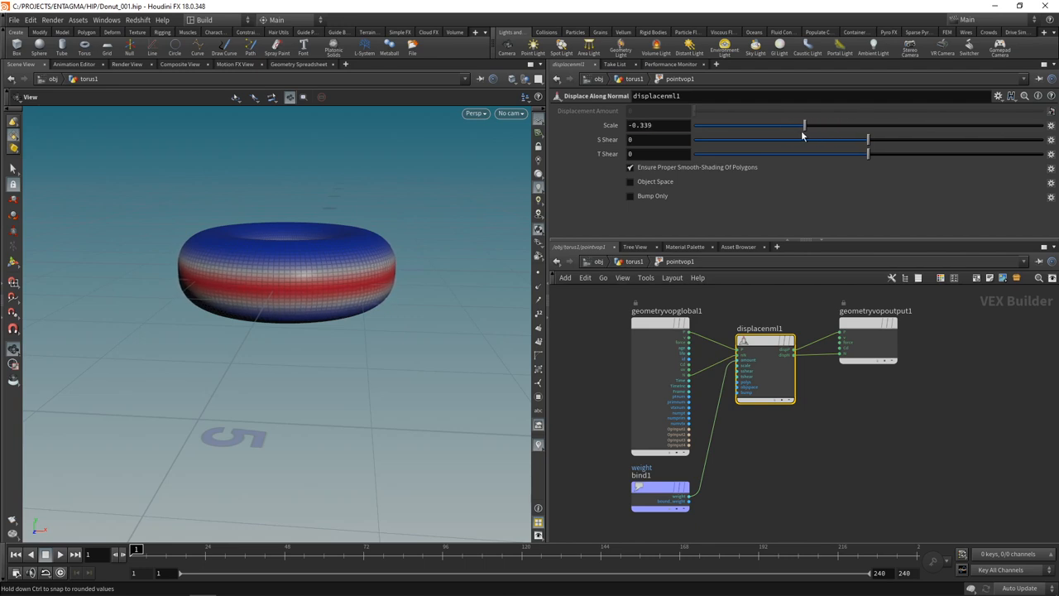
drag(805, 126, 781, 126)
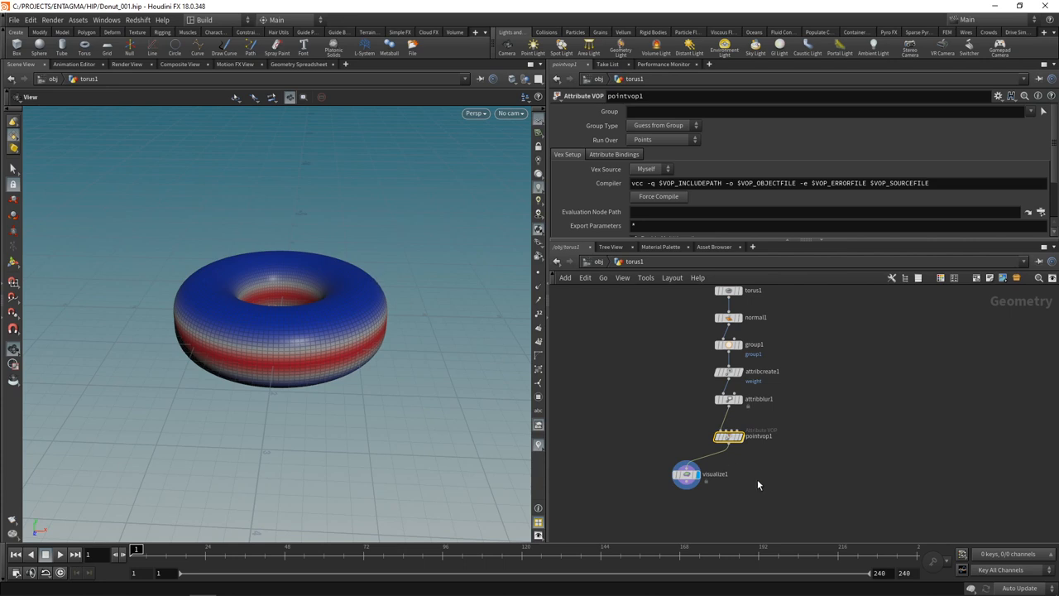
Add a Mountain SOP after the Attribute VOP with Height 0.05 and Element Size 0.6.
key(Tab)
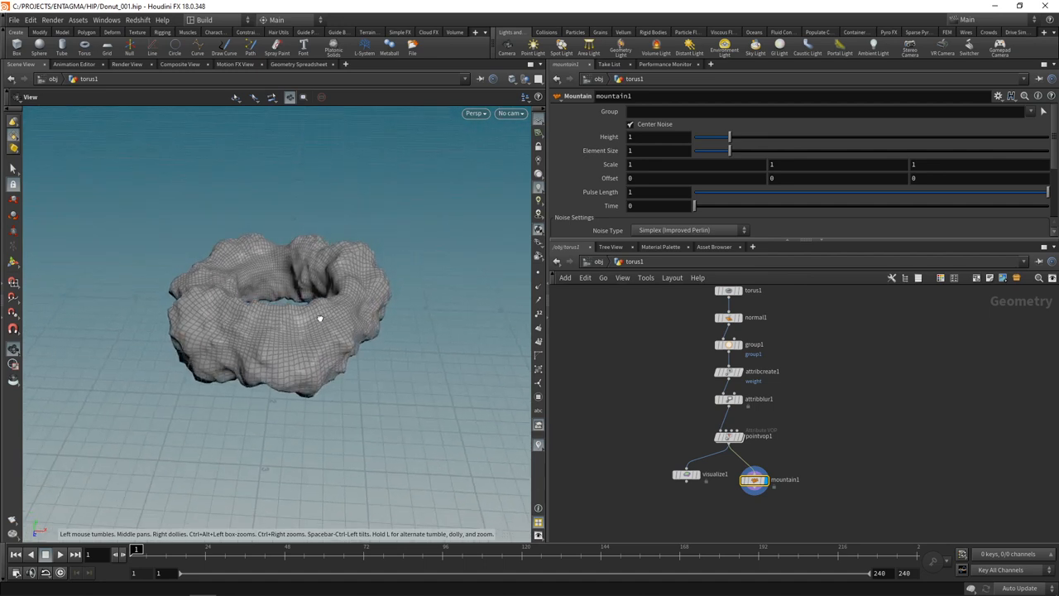
text(0.8)
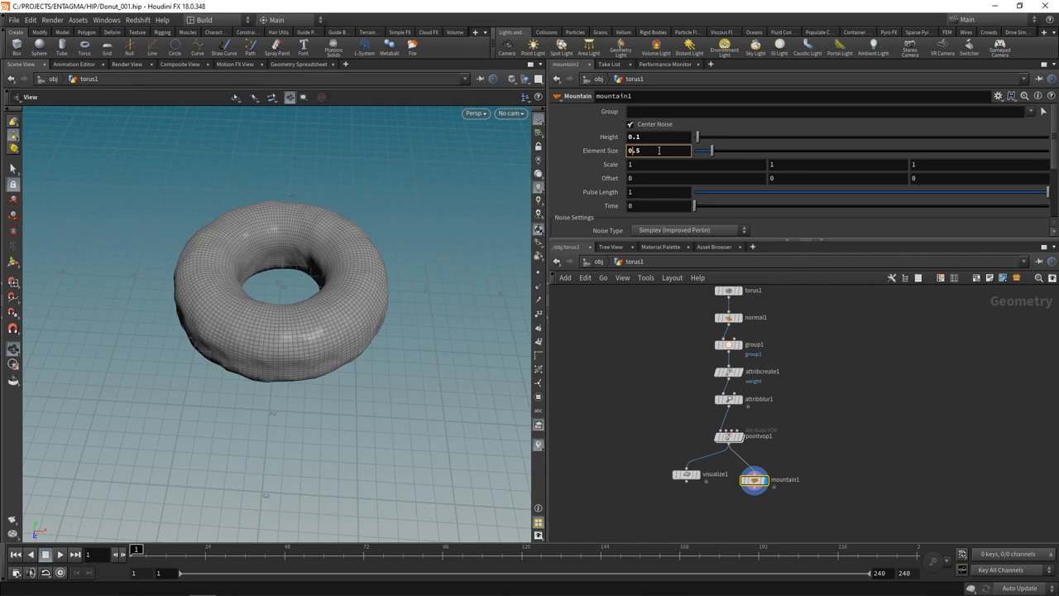
text(0.6)
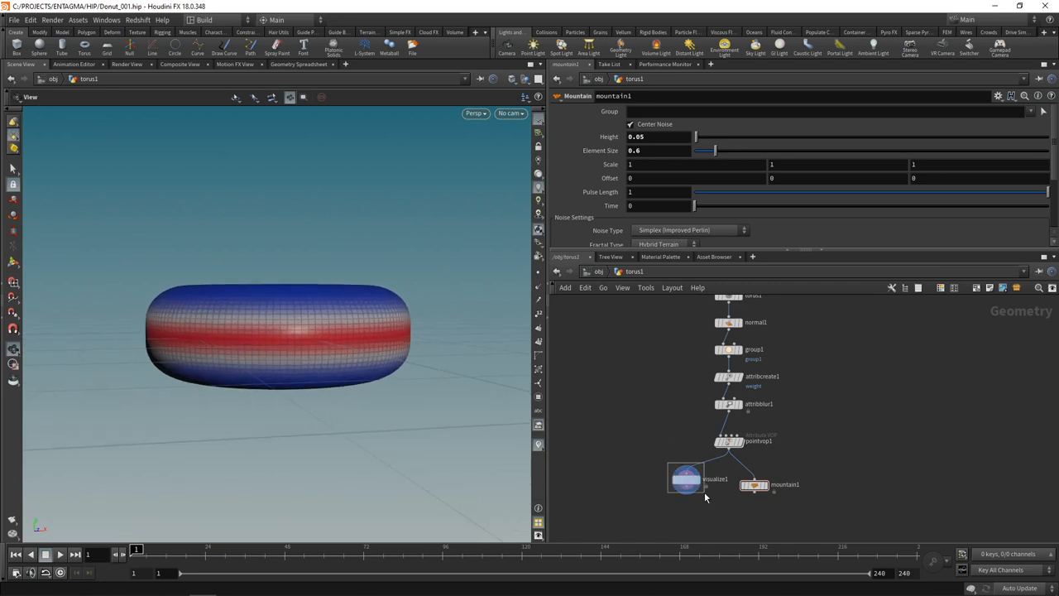
Append a Color SOP downstream of the mountain noise node.
click(685, 479)
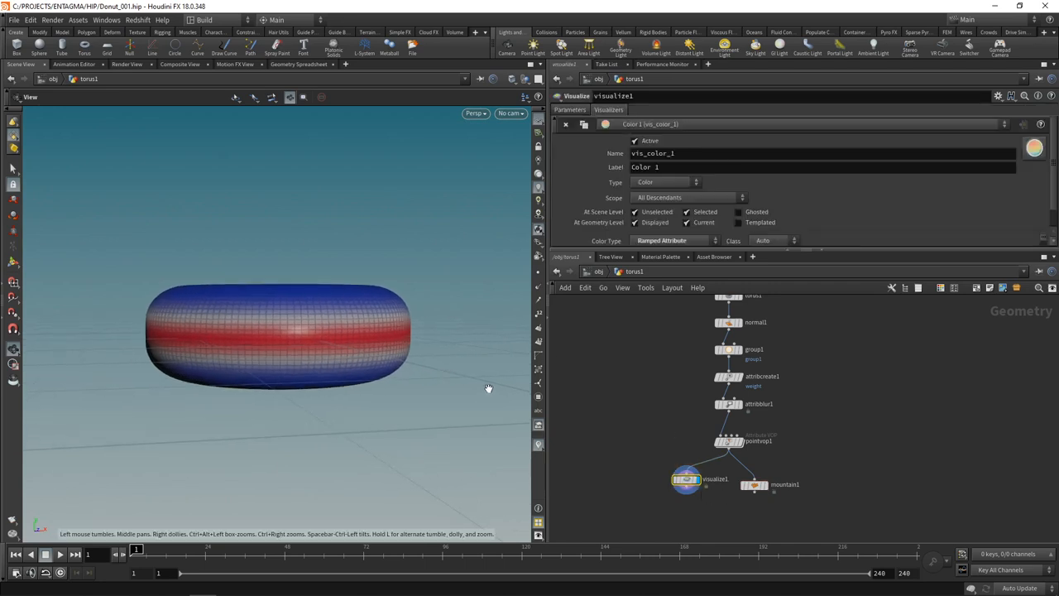
drag(488, 389, 364, 347)
text(col)
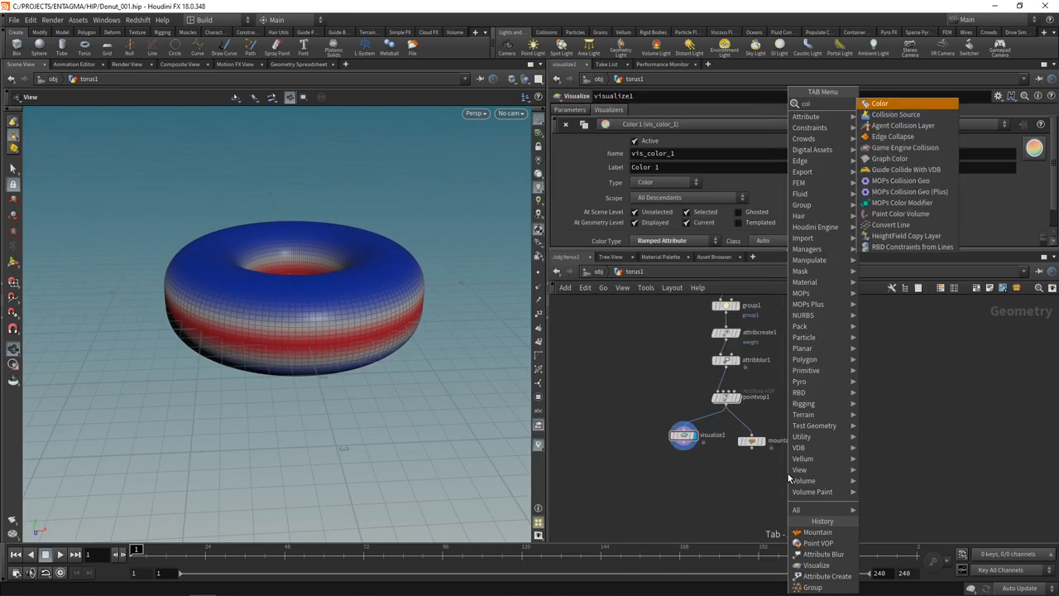
click(880, 102)
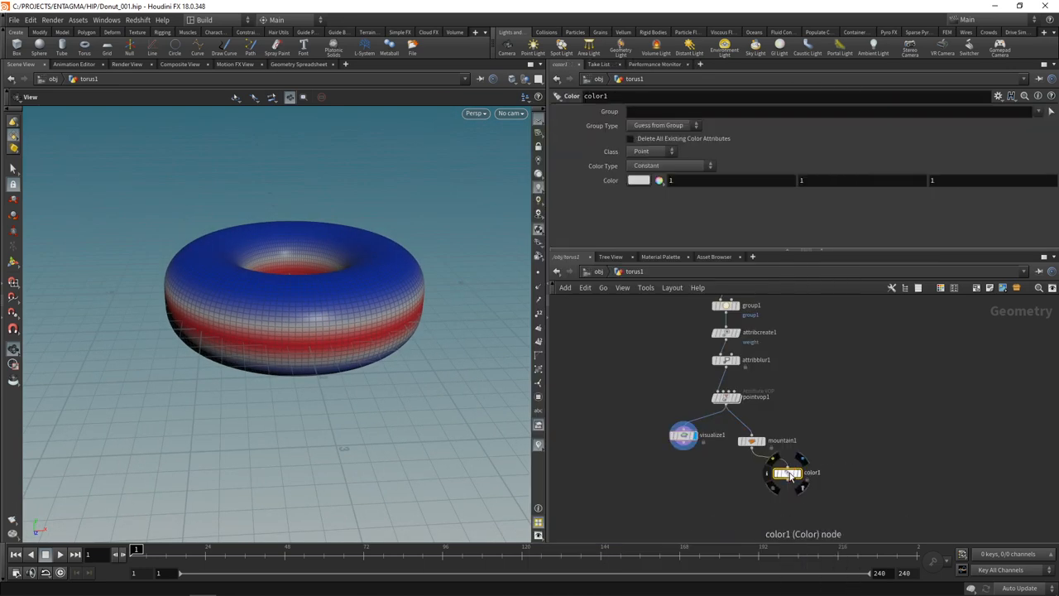
Set Color Type to Ramp from Attribute using 'weight' with range max 0.15.
click(675, 166)
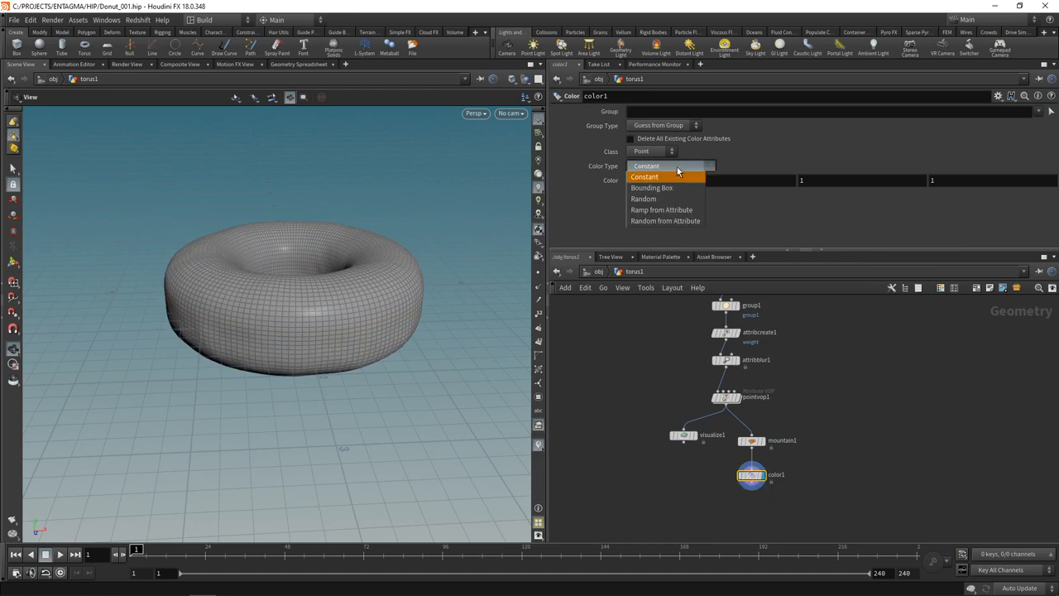
click(662, 209)
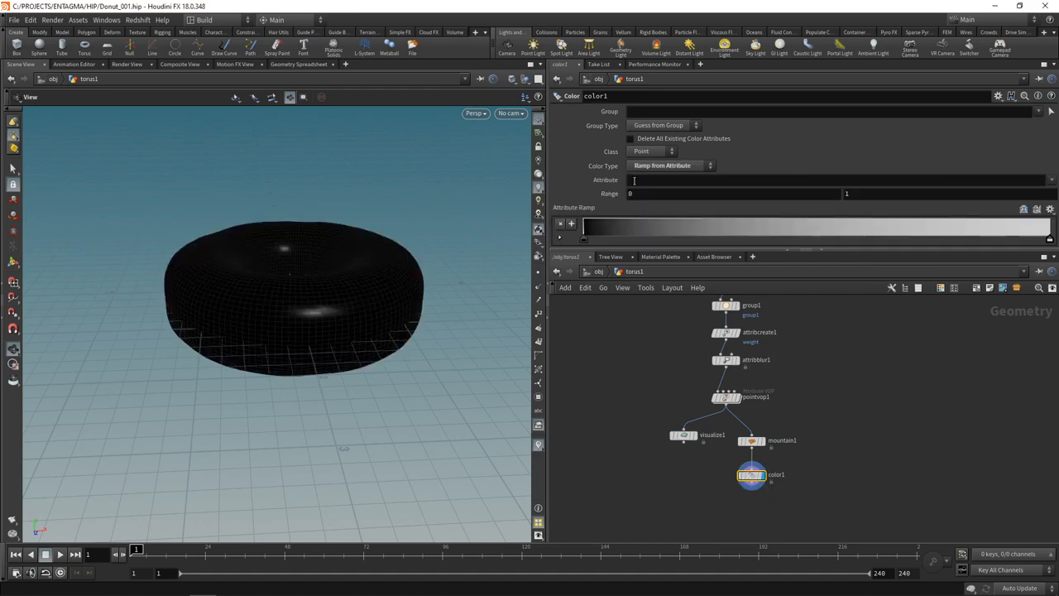
text(weight)
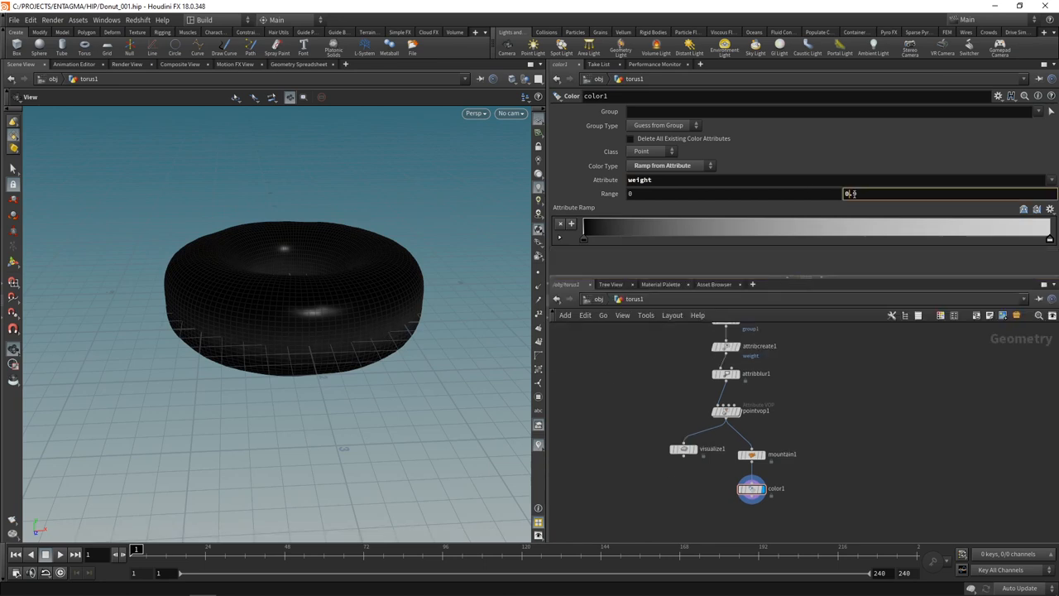
text(0.15)
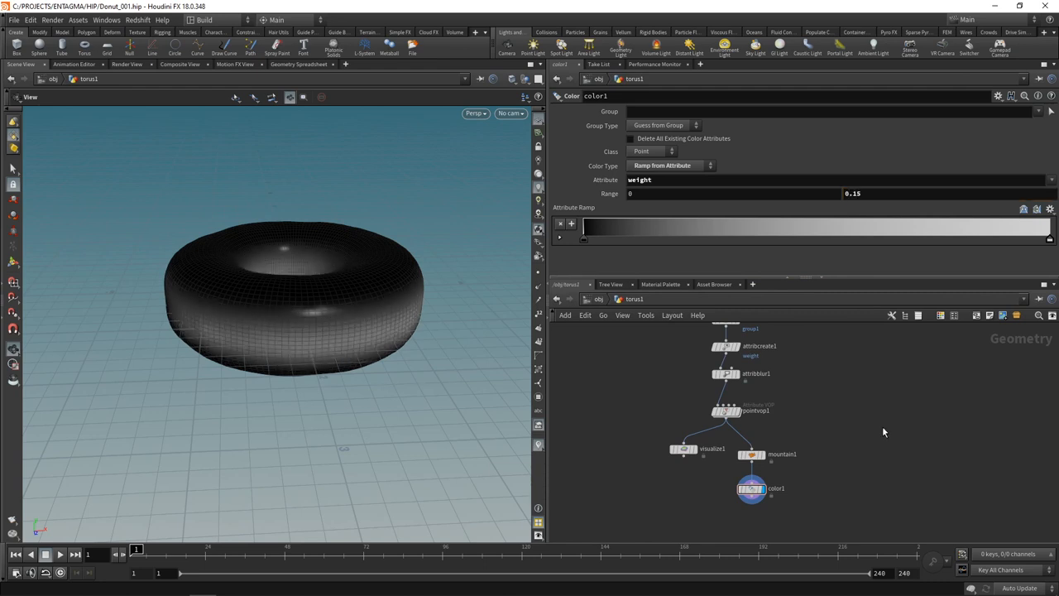
mouse_move(569, 241)
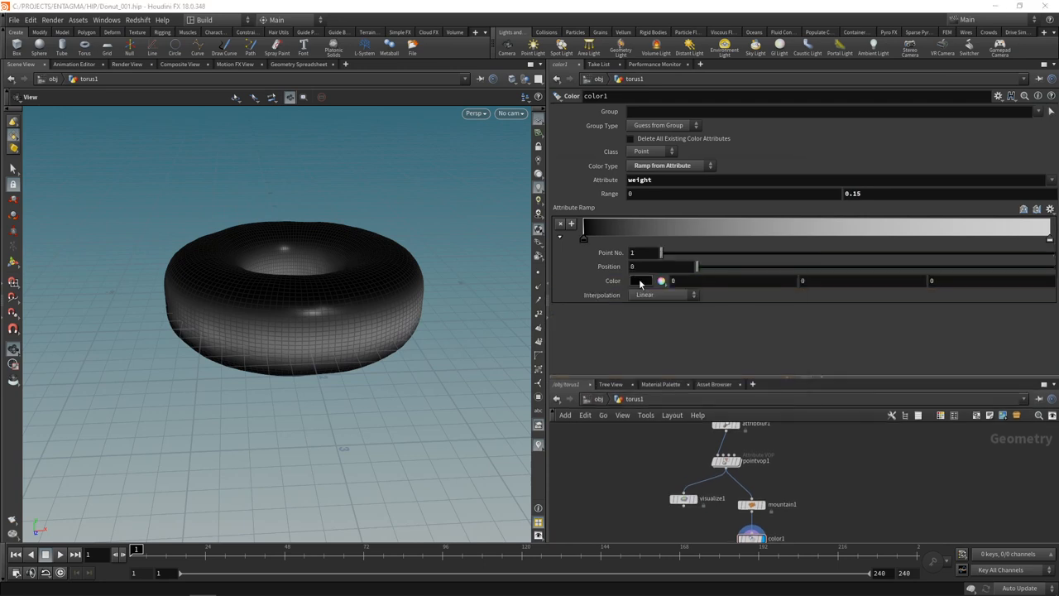
Recolour the weight ramp keys to browns and move a key to about 0.75.
click(645, 281)
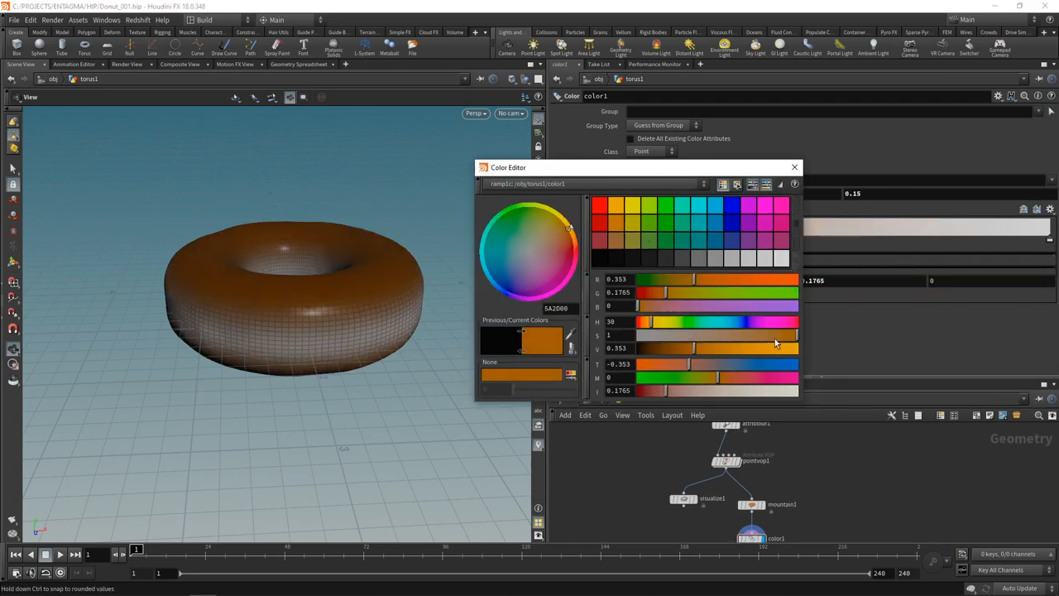
click(794, 166)
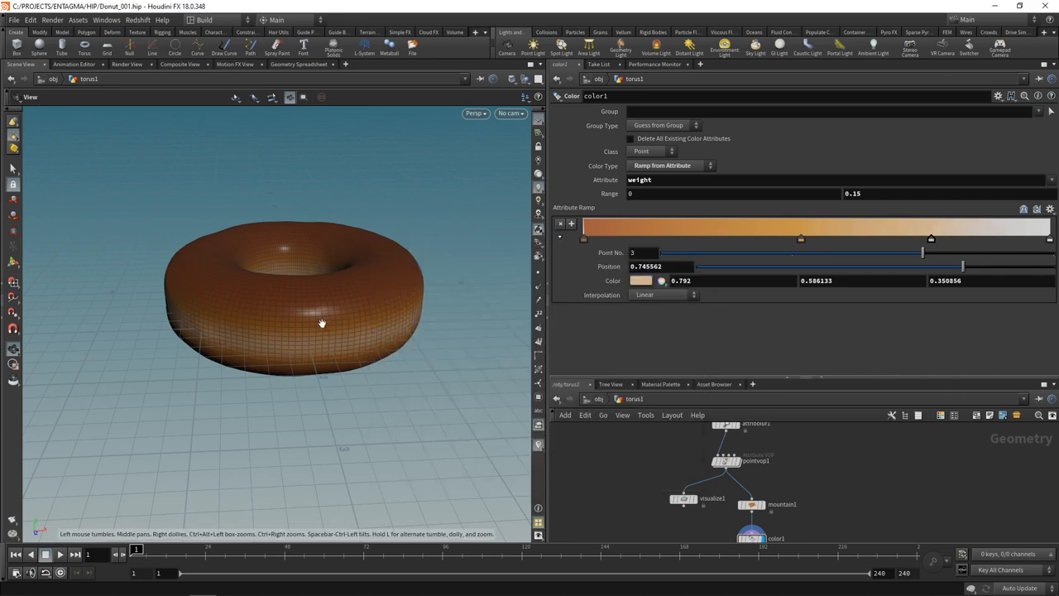
drag(321, 323, 301, 347)
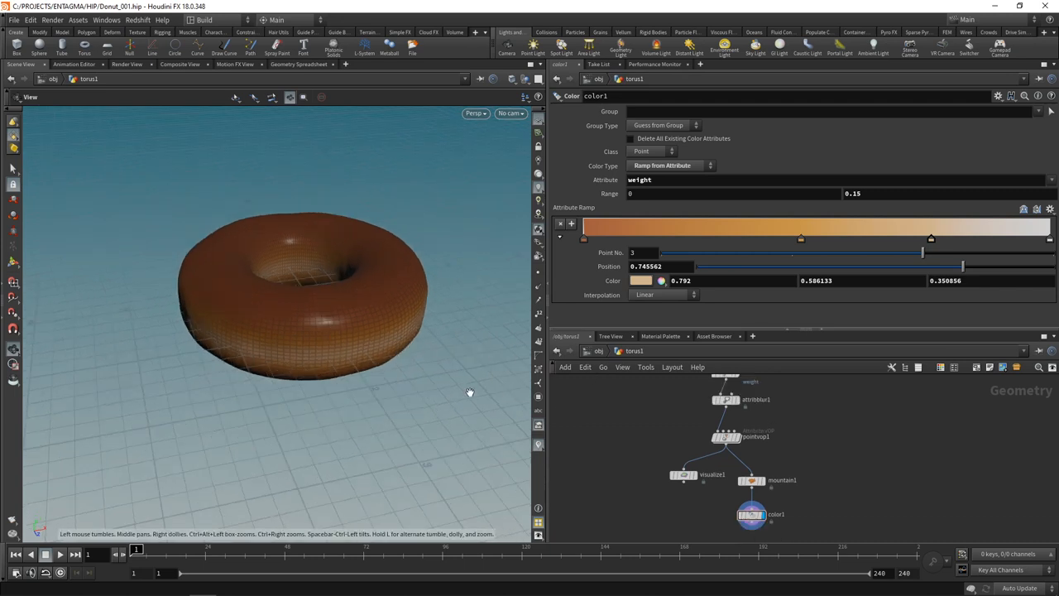
mouse_move(380, 286)
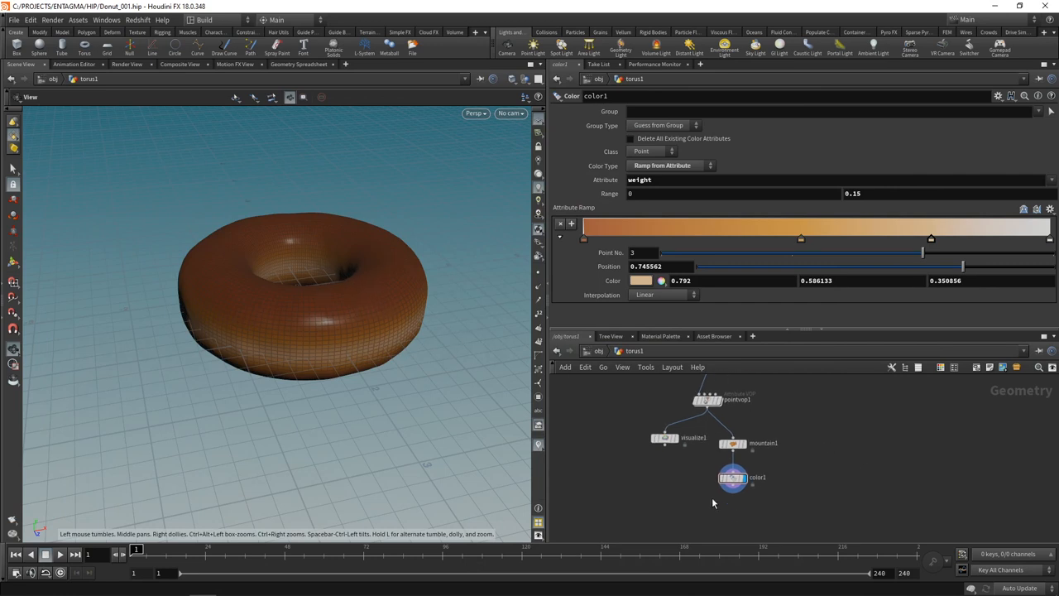
Add a Subdivide SOP after color1 using OpenSubdiv Catmull-Clark and inspect from above.
key(Tab)
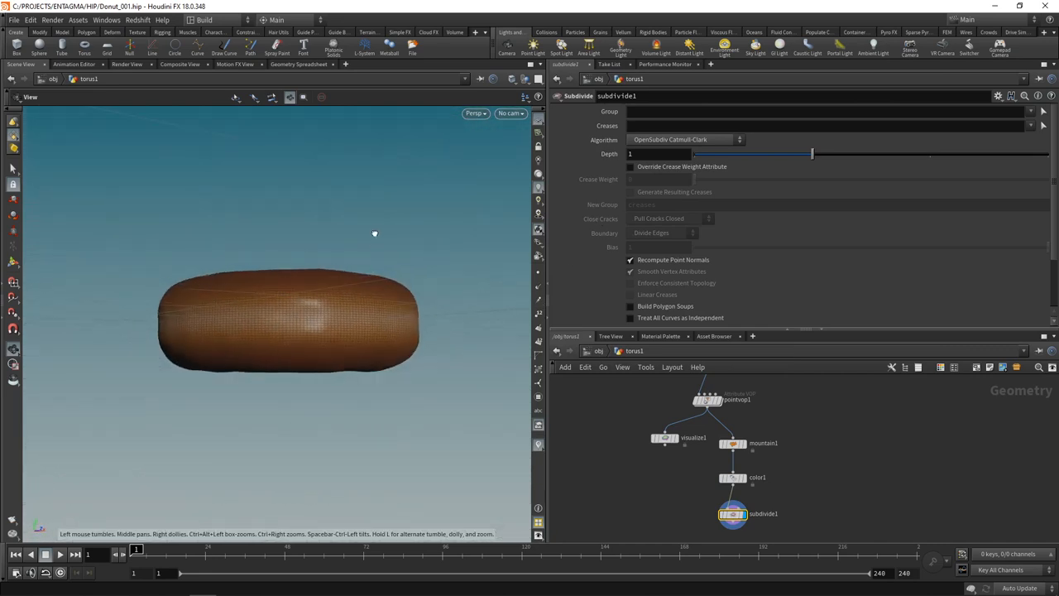
drag(373, 232, 353, 288)
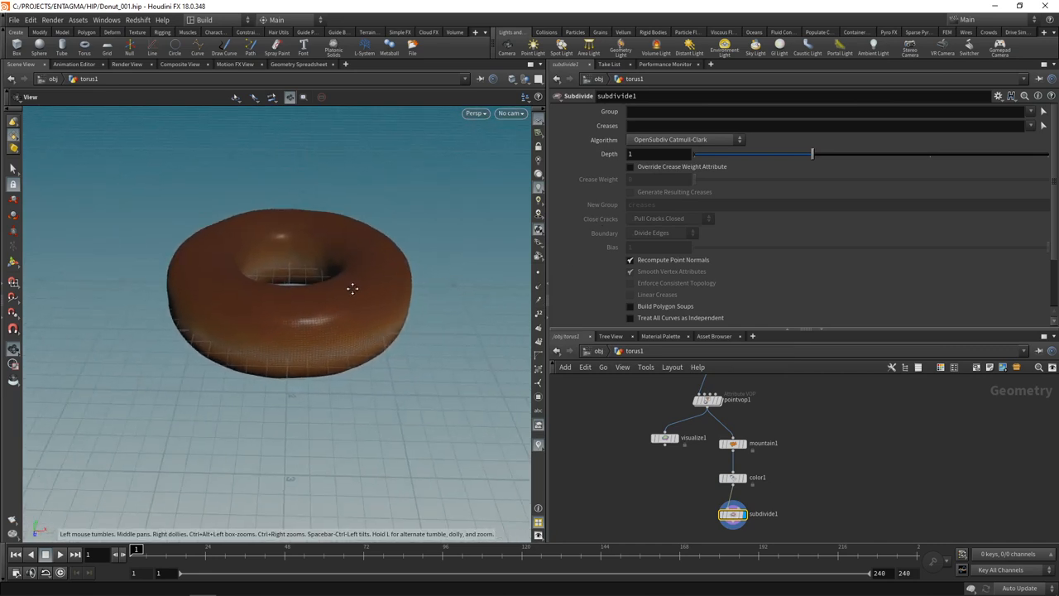